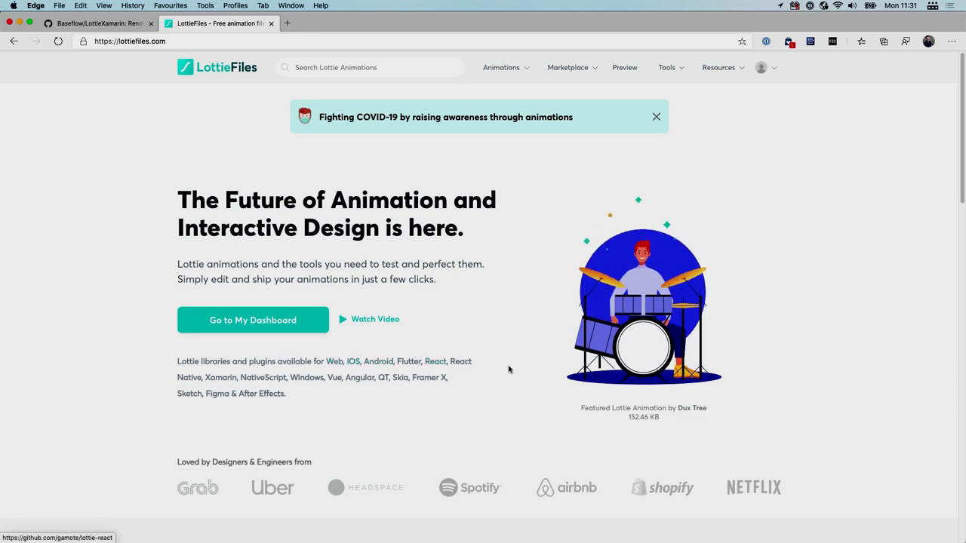
pyautogui.moveTo(220, 377)
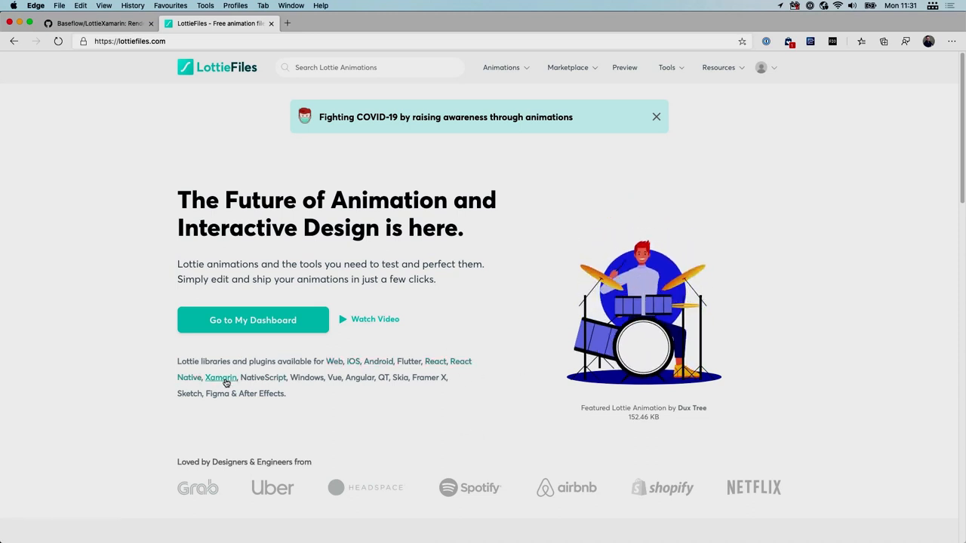
pyautogui.moveTo(222, 377)
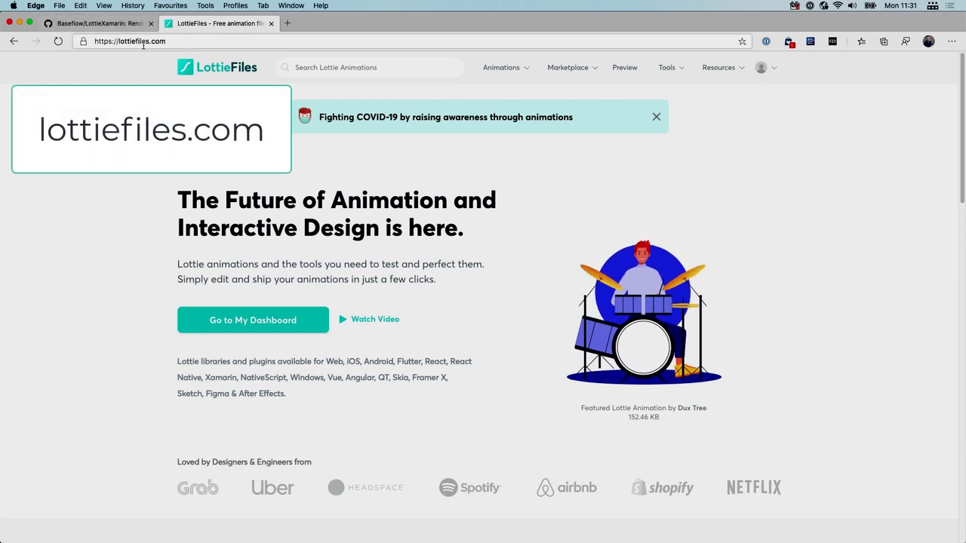
# Open the Animations dropdown in the LottieFiles top navigation.
pyautogui.click(501, 68)
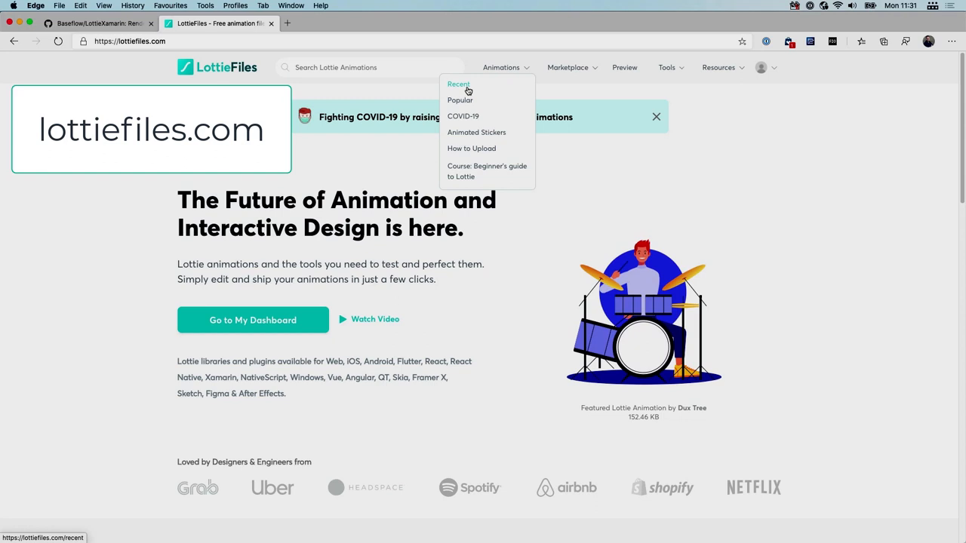
# Show Recent animations and scroll down to the pagination listing 1,152 pages.
pyautogui.click(458, 83)
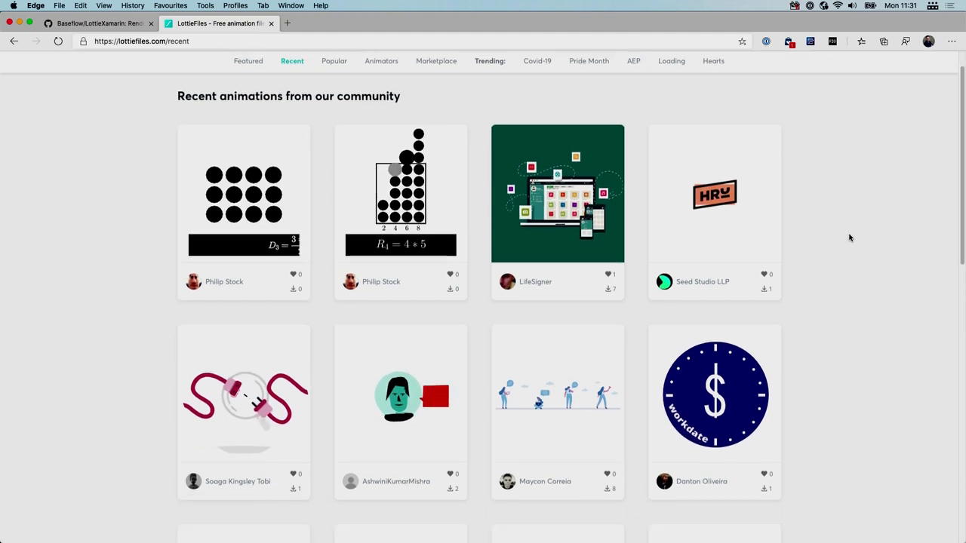
pyautogui.scroll(-3)
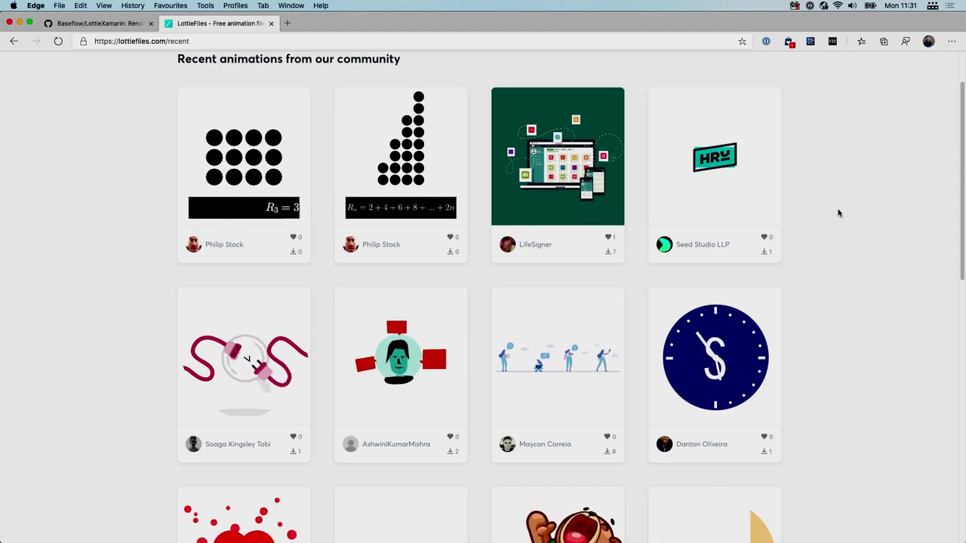
pyautogui.scroll(-3)
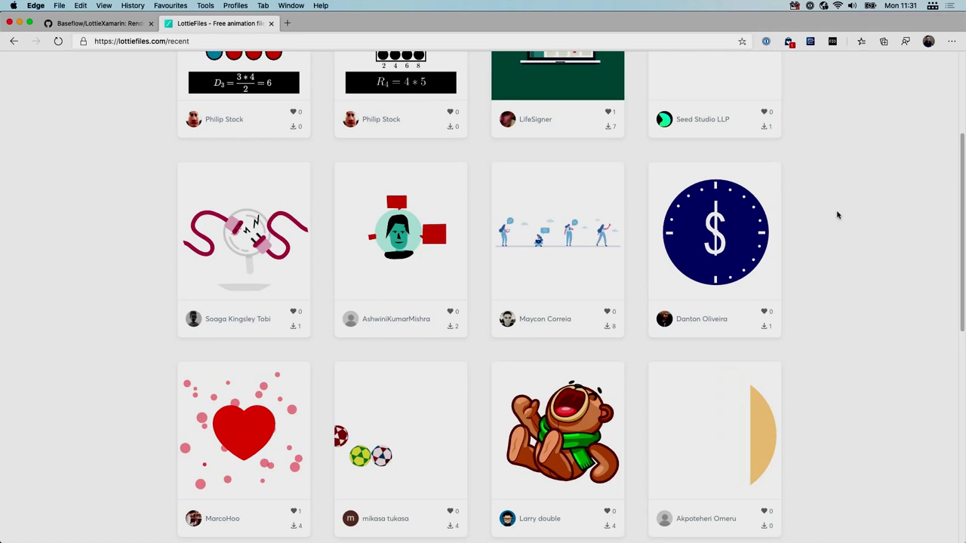
pyautogui.scroll(-3)
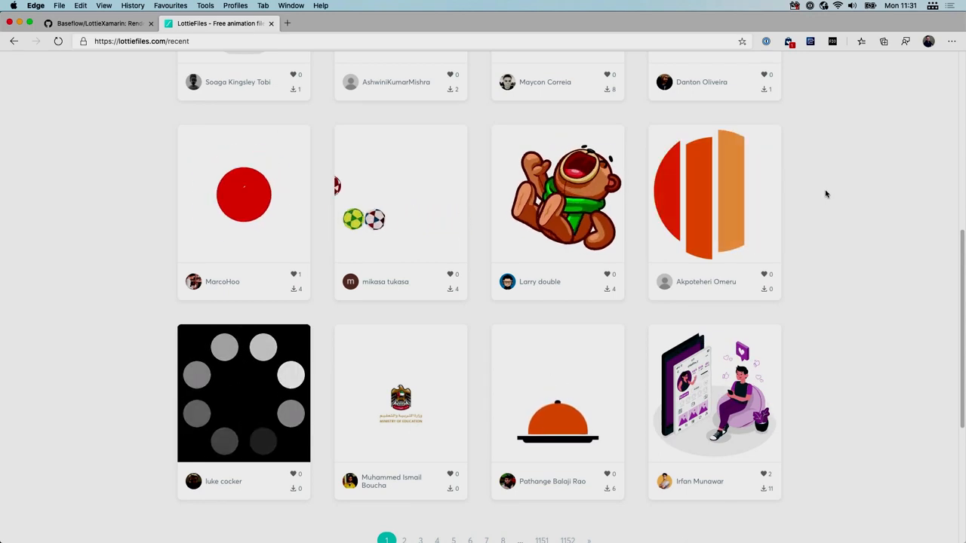
pyautogui.scroll(-3)
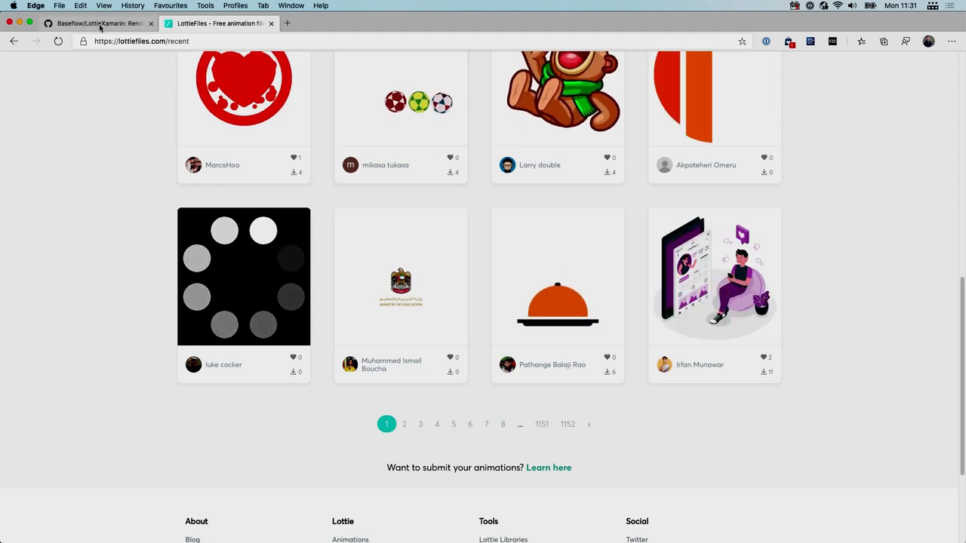
# Switch to the Baseflow/LottieXamarin tab and scroll the README to the example GIFs.
pyautogui.click(99, 24)
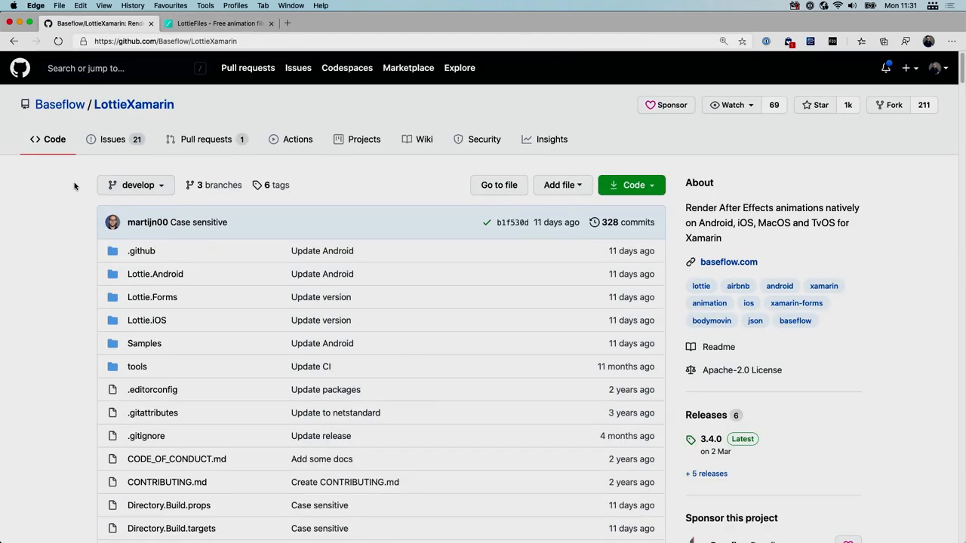
pyautogui.moveTo(54, 198)
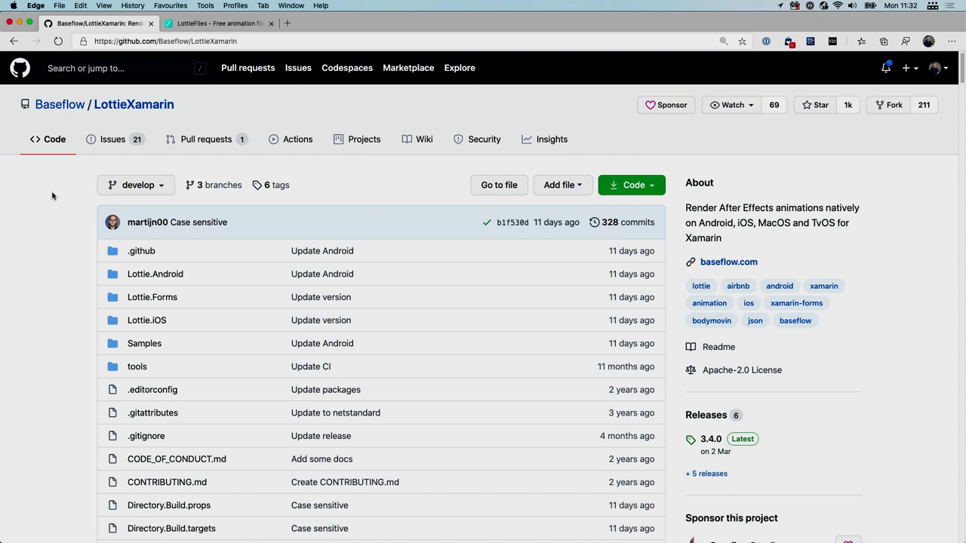
pyautogui.moveTo(78, 227)
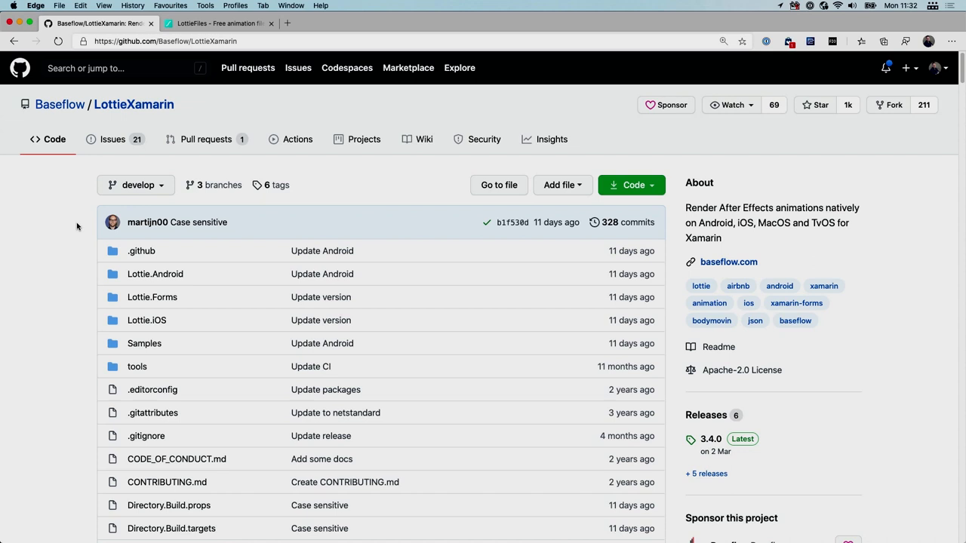
pyautogui.moveTo(76, 237)
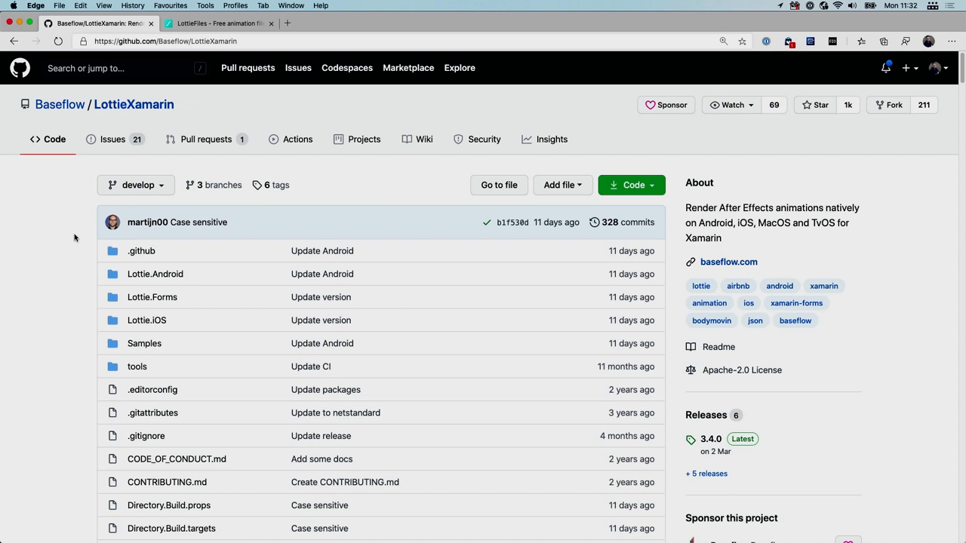
pyautogui.moveTo(204, 104)
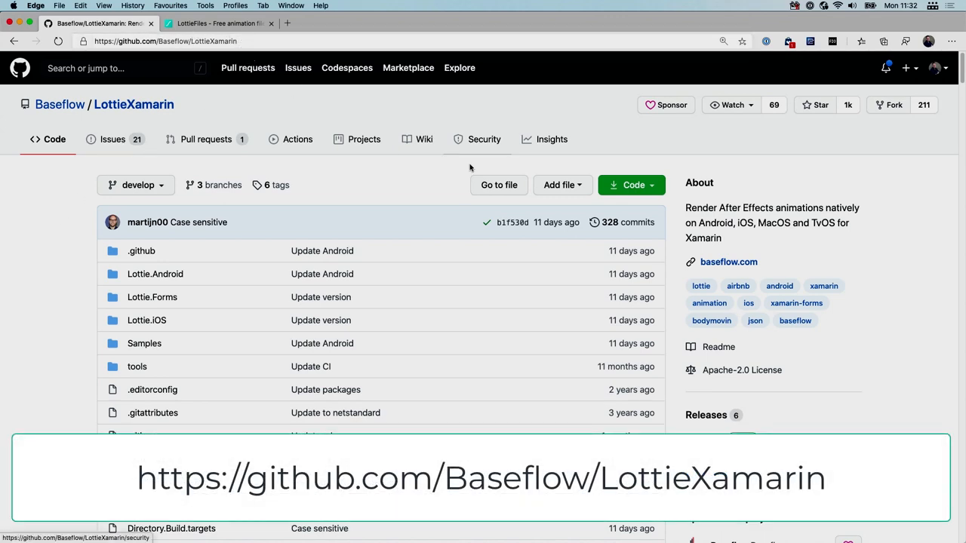
pyautogui.scroll(-3)
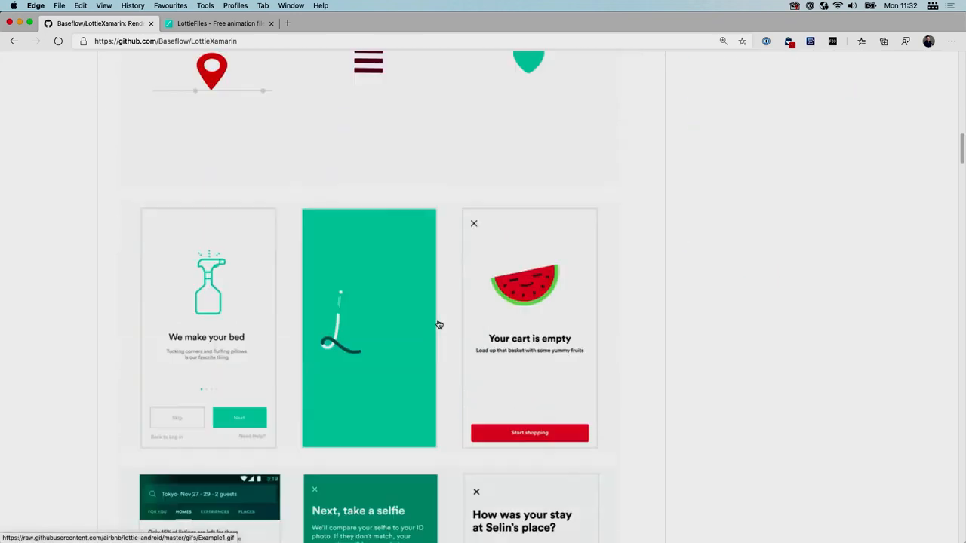
pyautogui.scroll(-3)
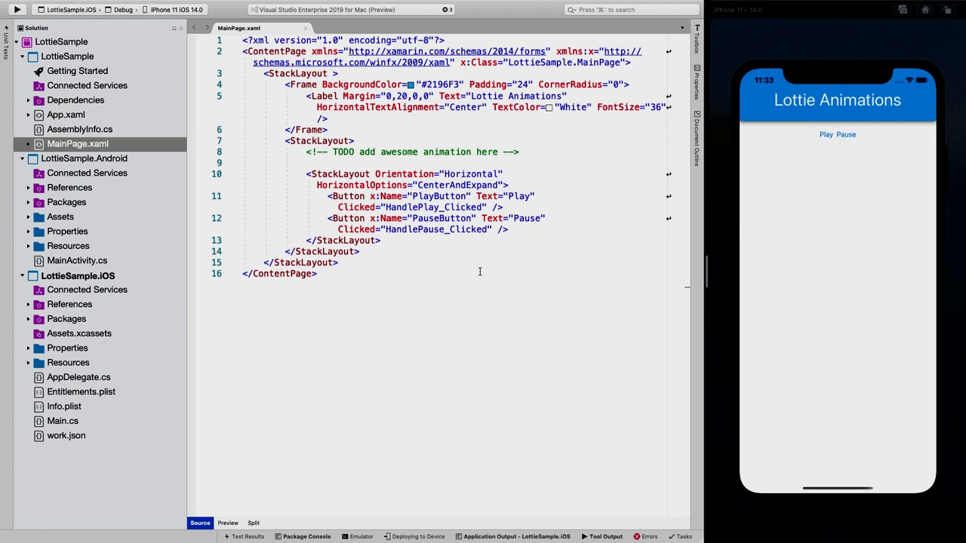
pyautogui.moveTo(545, 268)
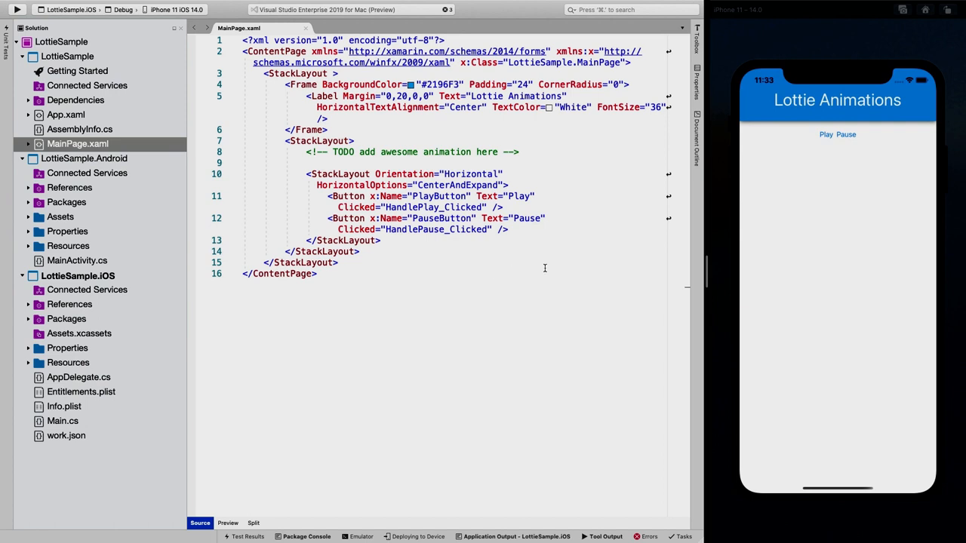
pyautogui.moveTo(790, 126)
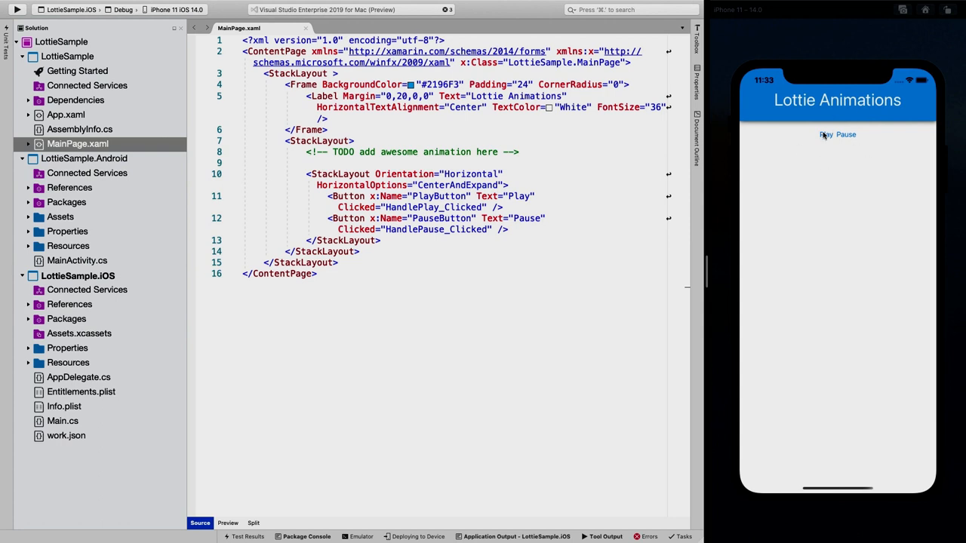
pyautogui.moveTo(817, 121)
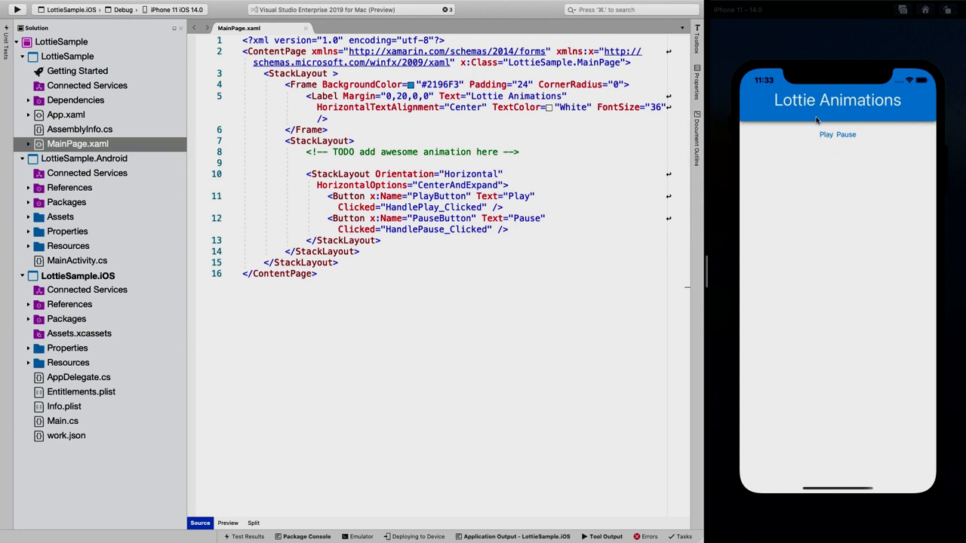
pyautogui.moveTo(832, 197)
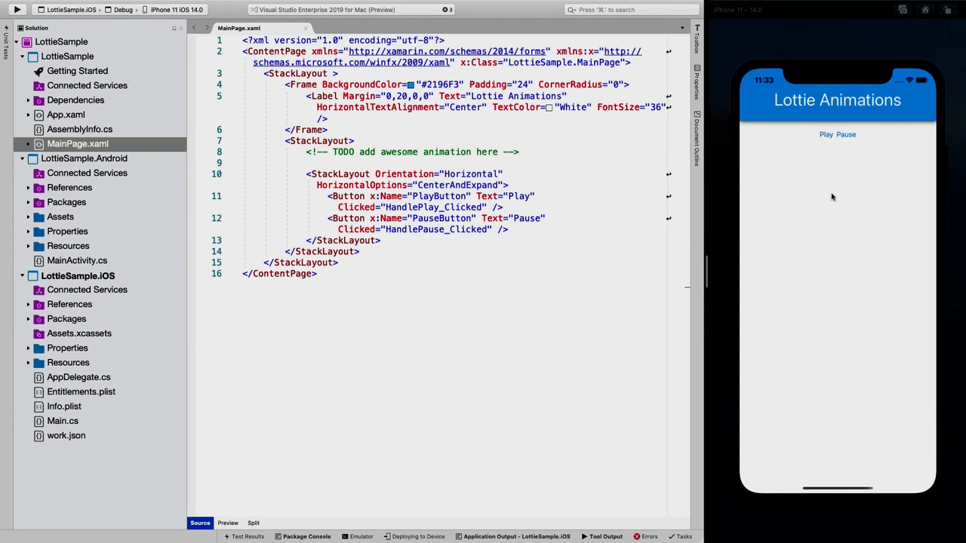
pyautogui.moveTo(863, 134)
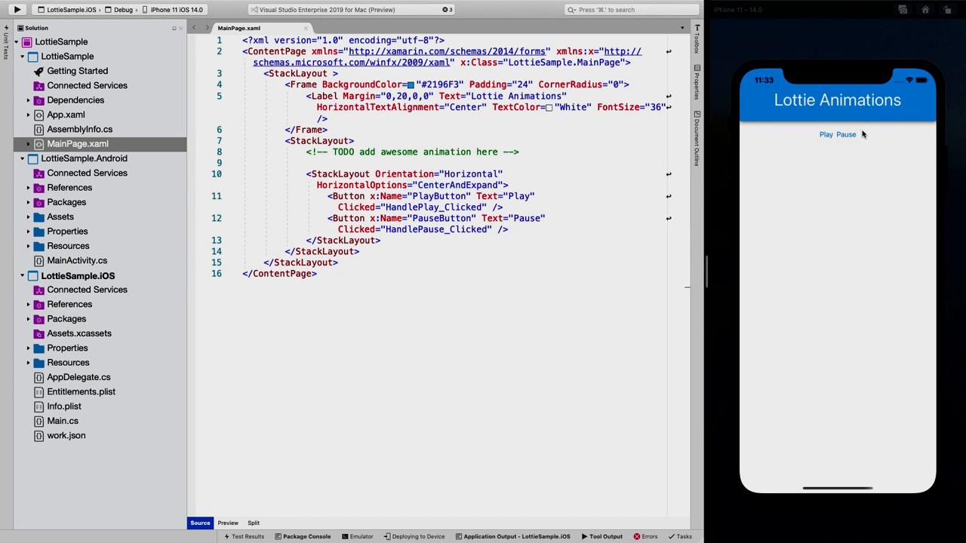
pyautogui.moveTo(859, 165)
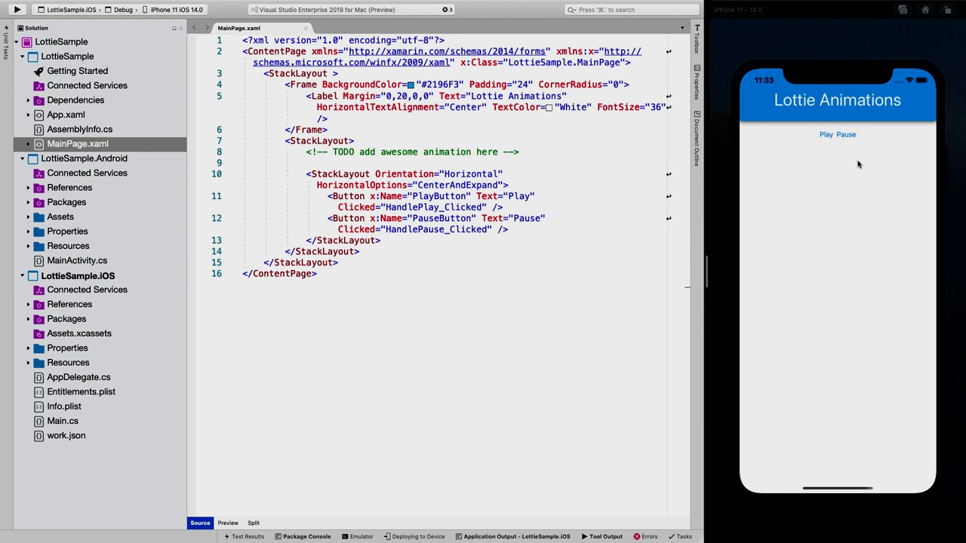
pyautogui.moveTo(858, 190)
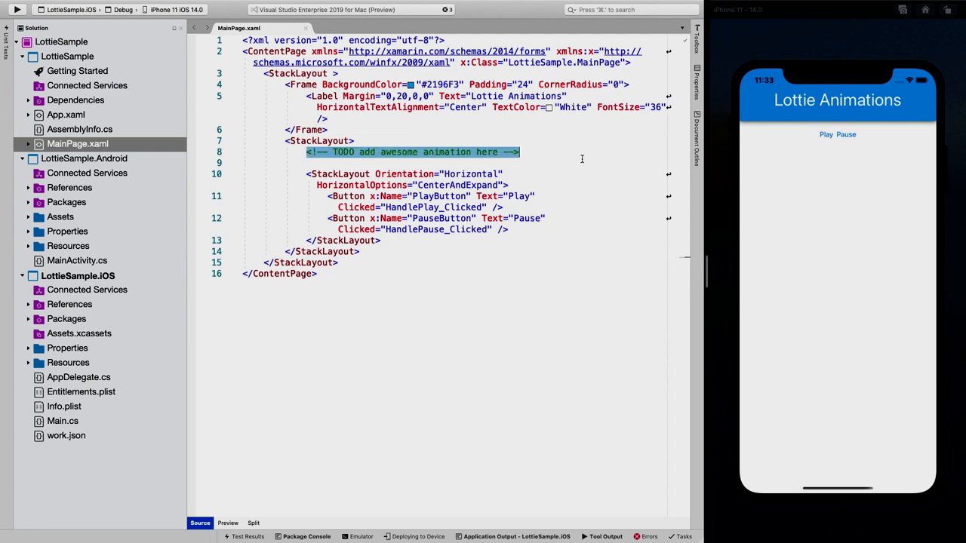
pyautogui.moveTo(560, 159)
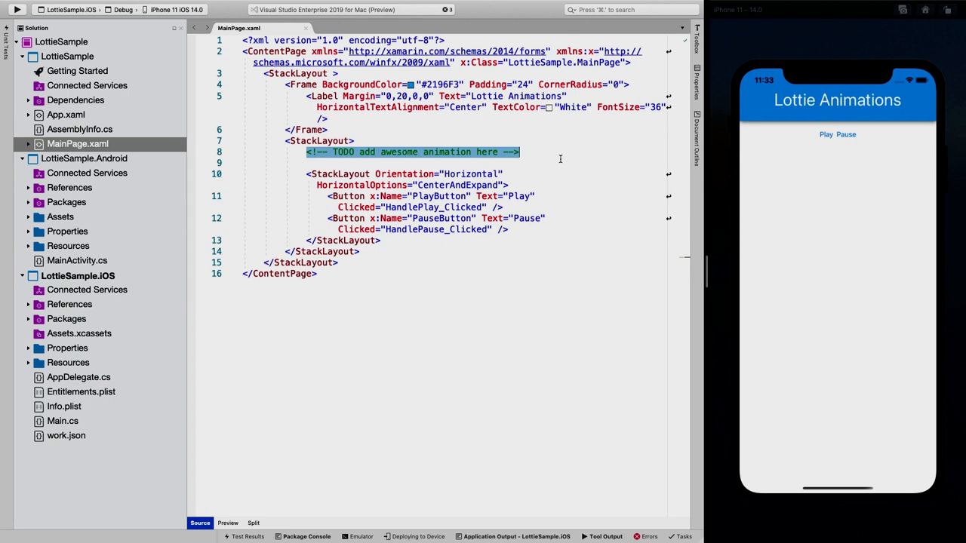
# Open Manage NuGet Packages from the LottieSample solution's context menu.
pyautogui.rightClick(60, 42)
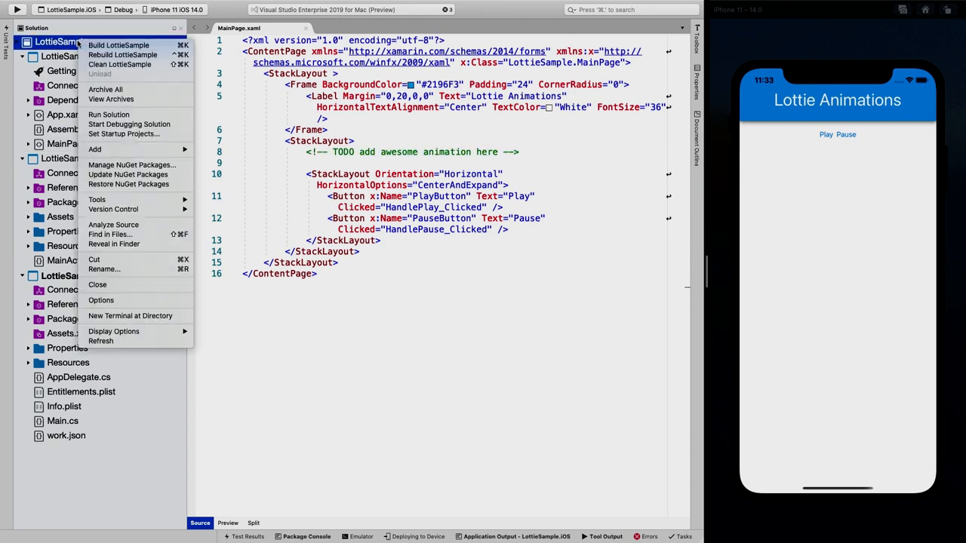
pyautogui.moveTo(132, 165)
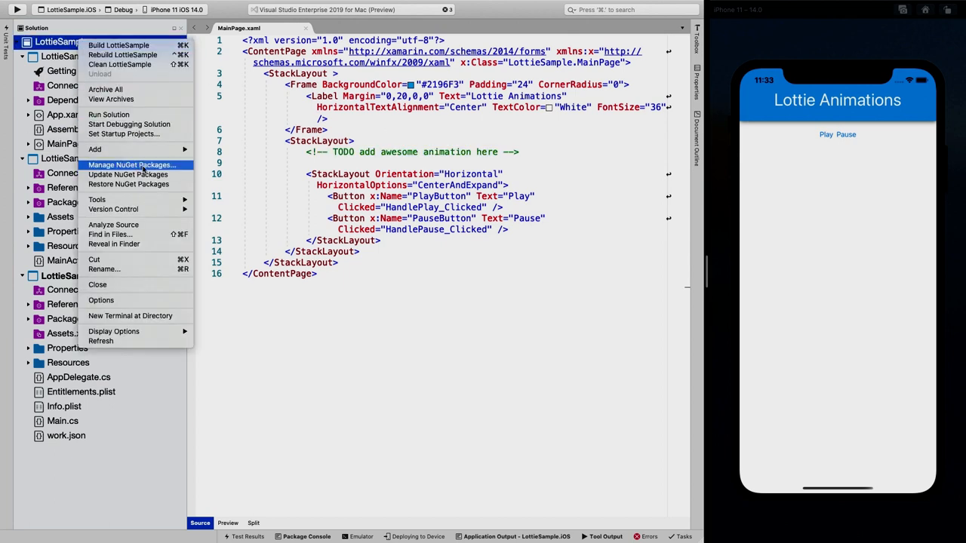
pyautogui.click(131, 165)
pyautogui.write('Lottie Forms')
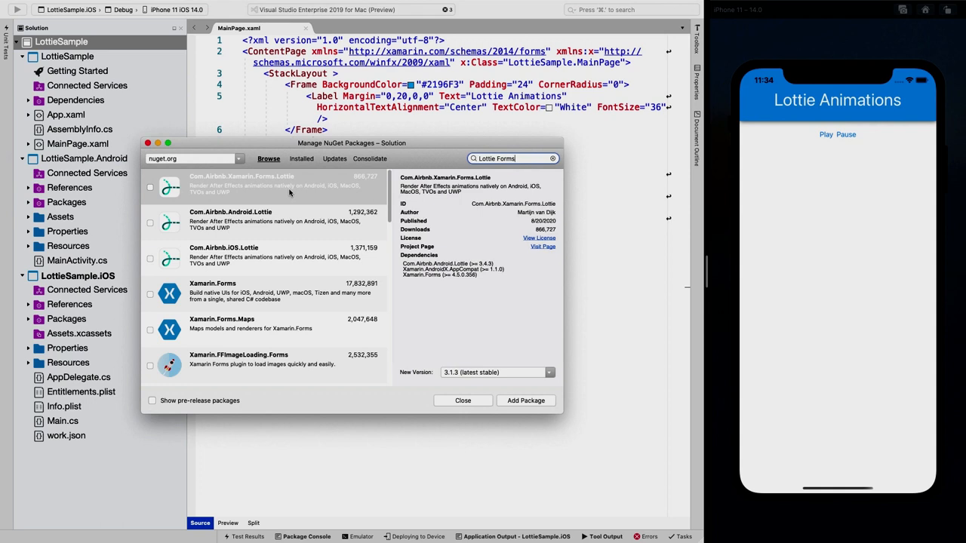
pyautogui.moveTo(302, 187)
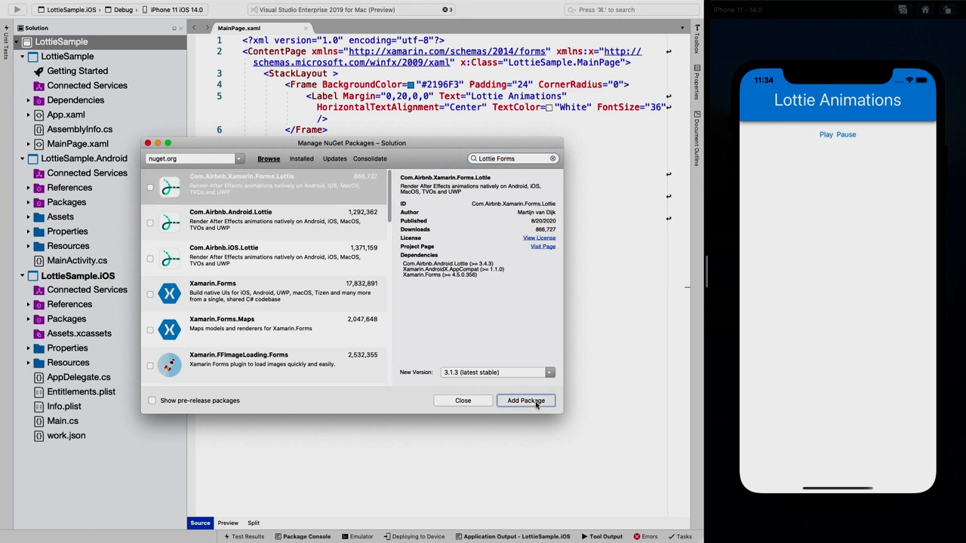
# Add Com.Airbnb.Xamarin.Forms.Lottie to LottieSample, LottieSample.Android and LottieSample.iOS.
pyautogui.click(526, 400)
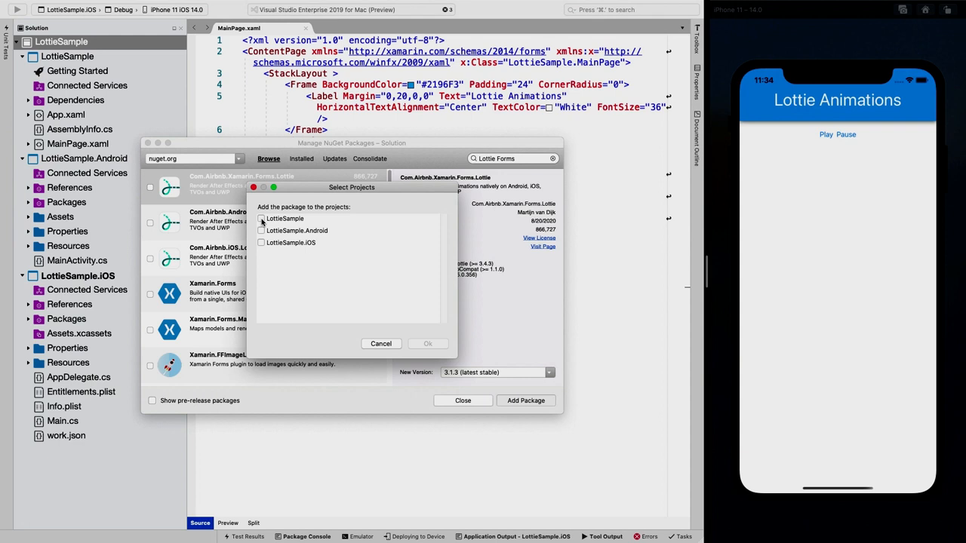
pyautogui.click(261, 218)
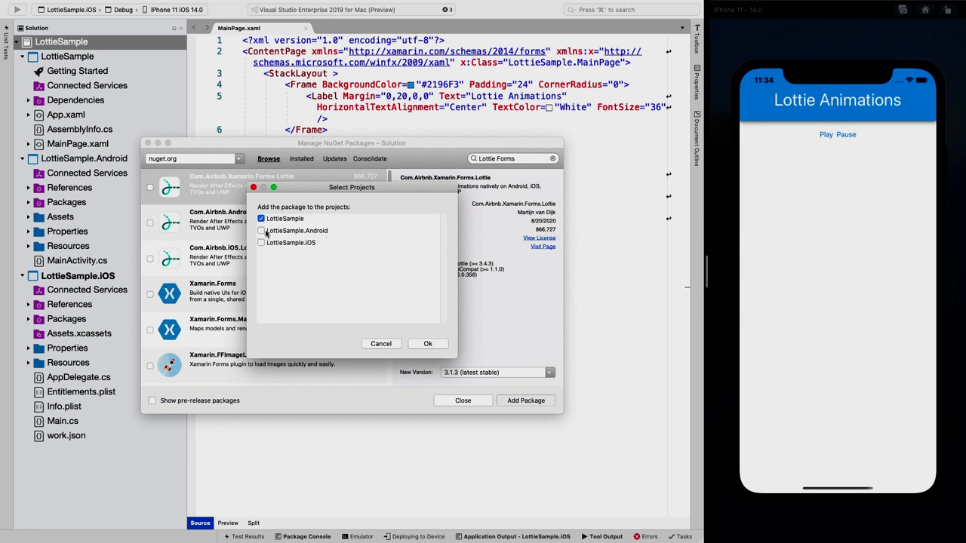
pyautogui.click(262, 231)
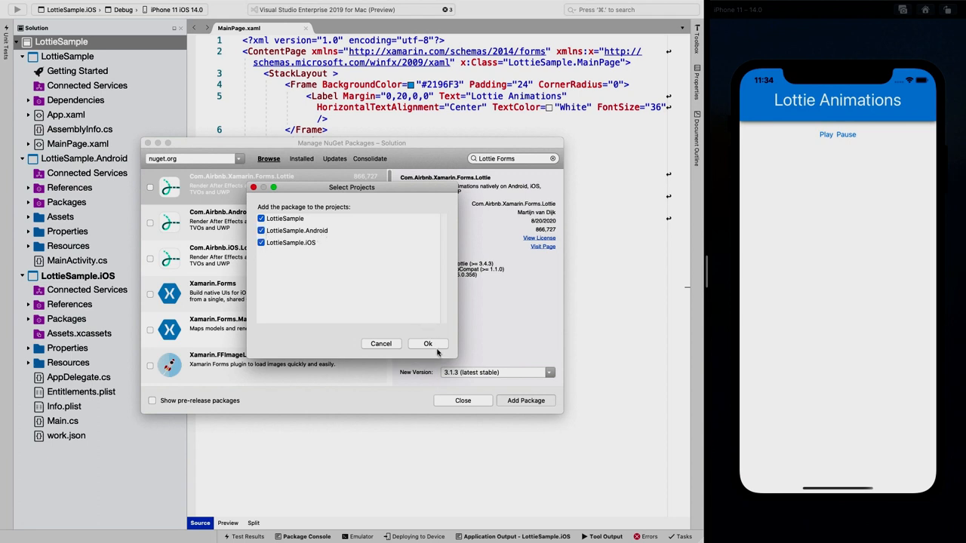
pyautogui.click(428, 343)
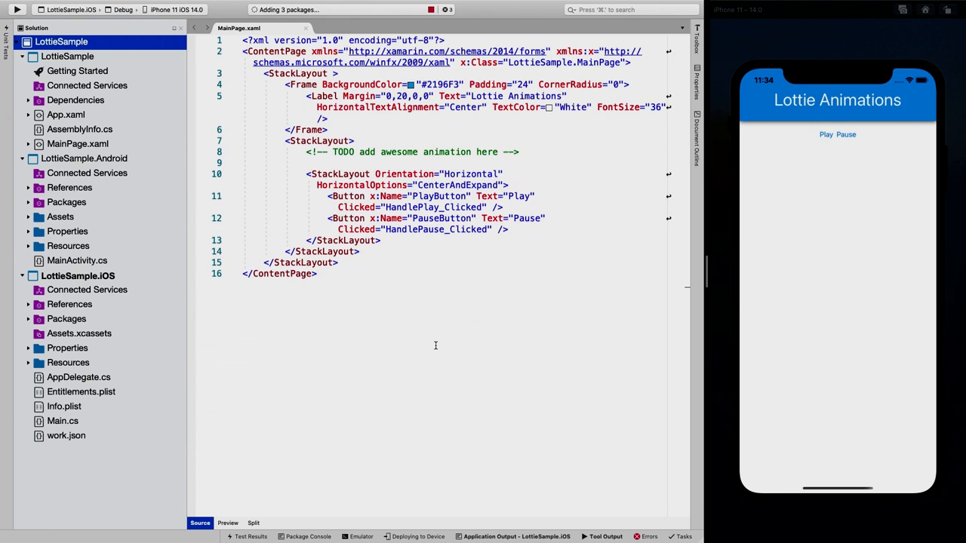
# View the Lottie readme showing the Lottie.Forms namespace and AnimationView example.
pyautogui.click(369, 28)
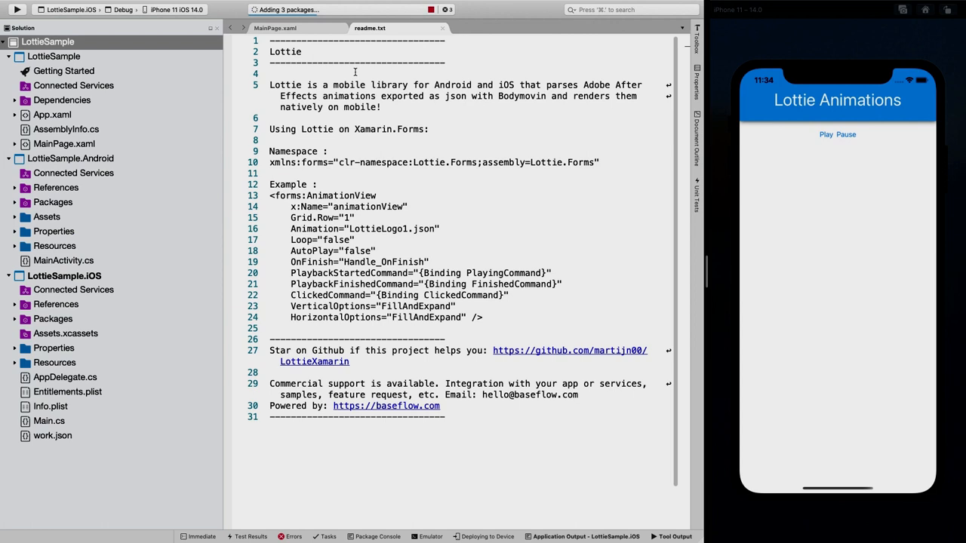
pyautogui.moveTo(567, 297)
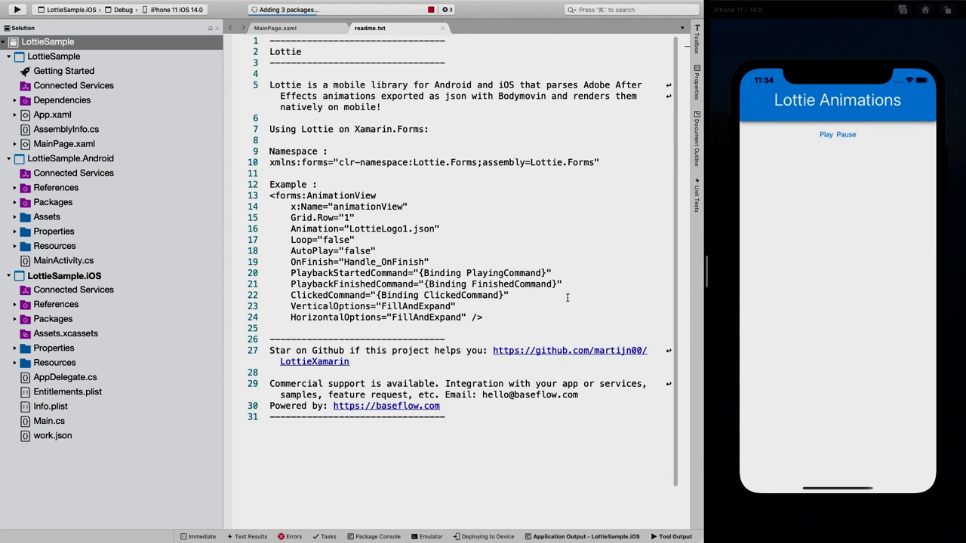
pyautogui.moveTo(570, 291)
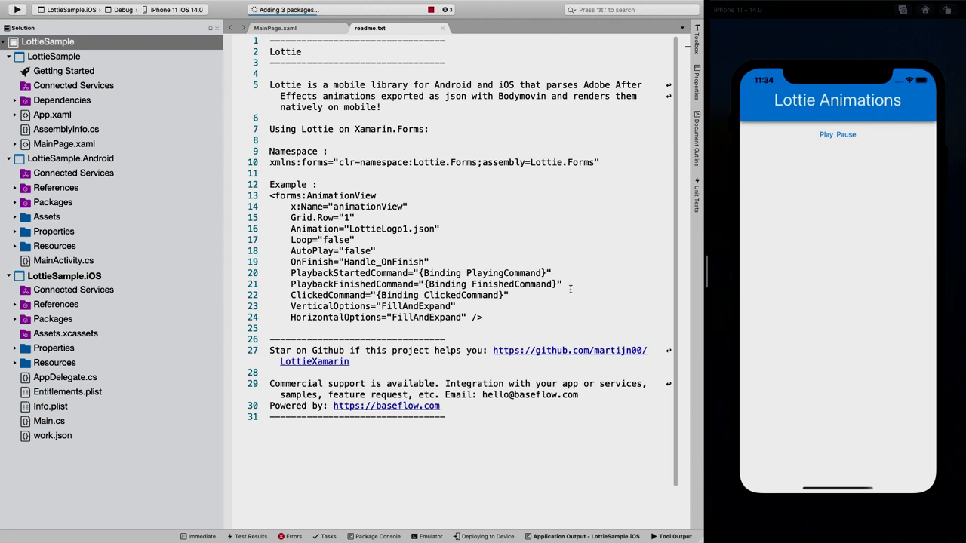
pyautogui.click(294, 28)
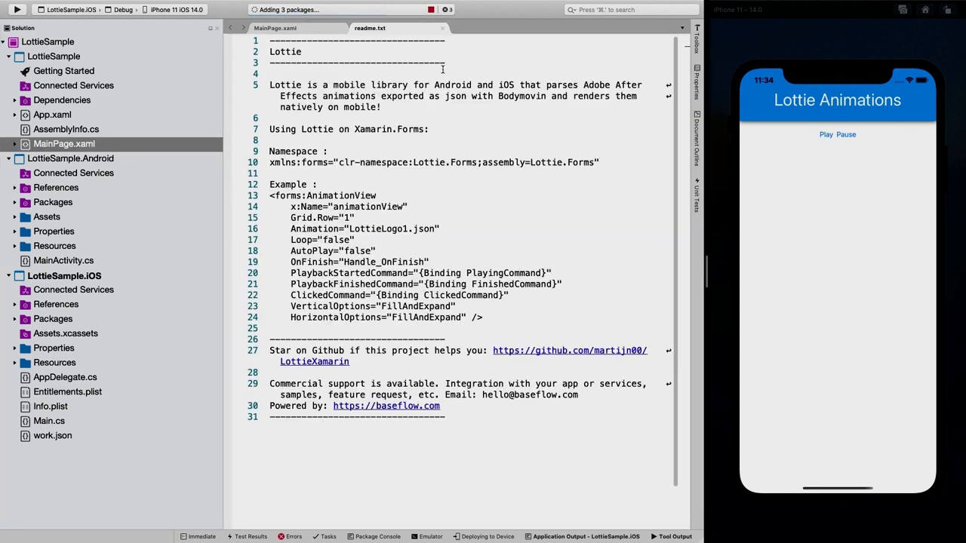
# Glance at MainPage.xaml, then open LottieSample.Android's MainActivity.cs.
pyautogui.click(275, 28)
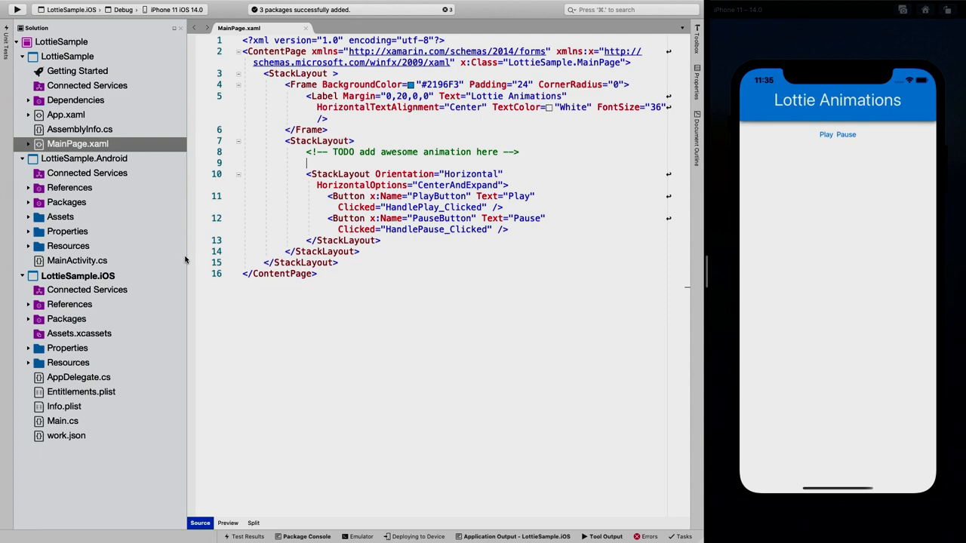
pyautogui.click(77, 260)
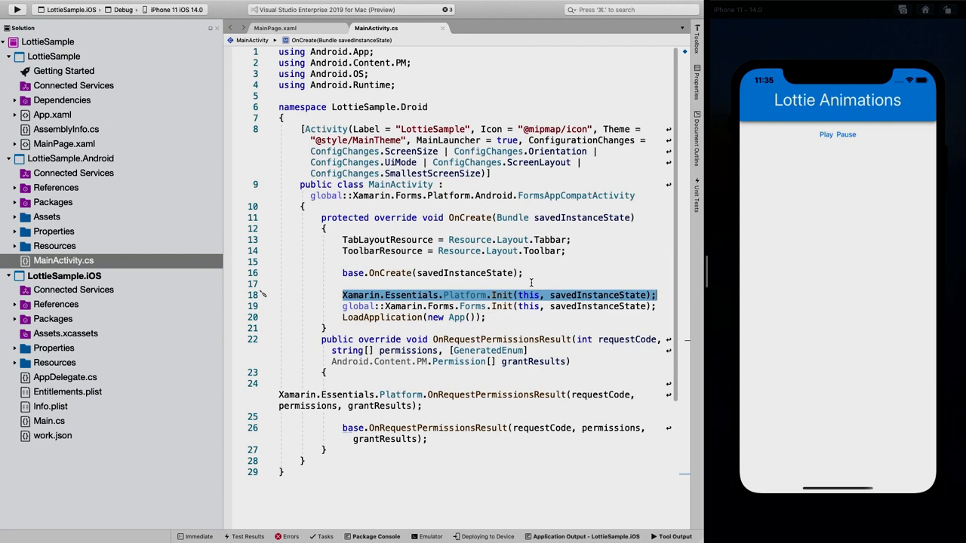
pyautogui.write('AnimationView')
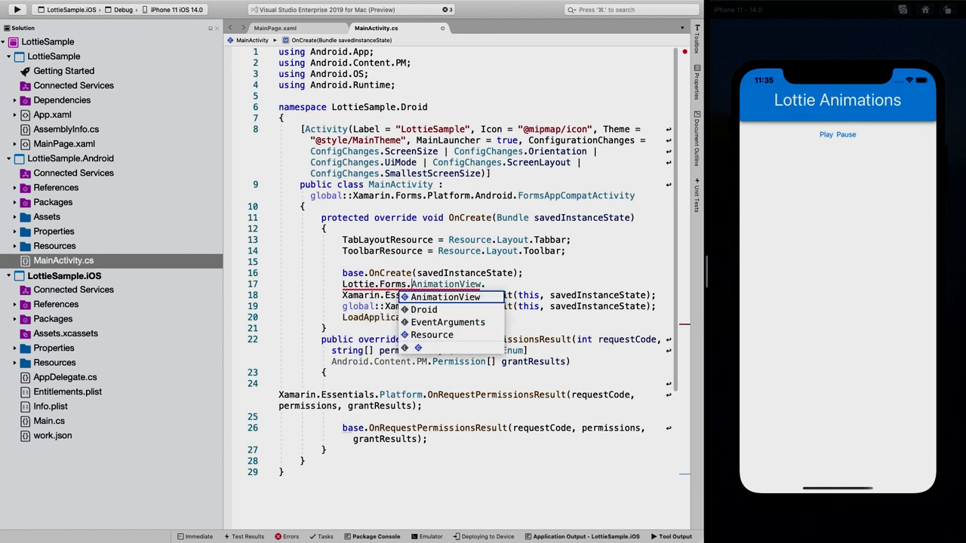
pyautogui.write('.Init();')
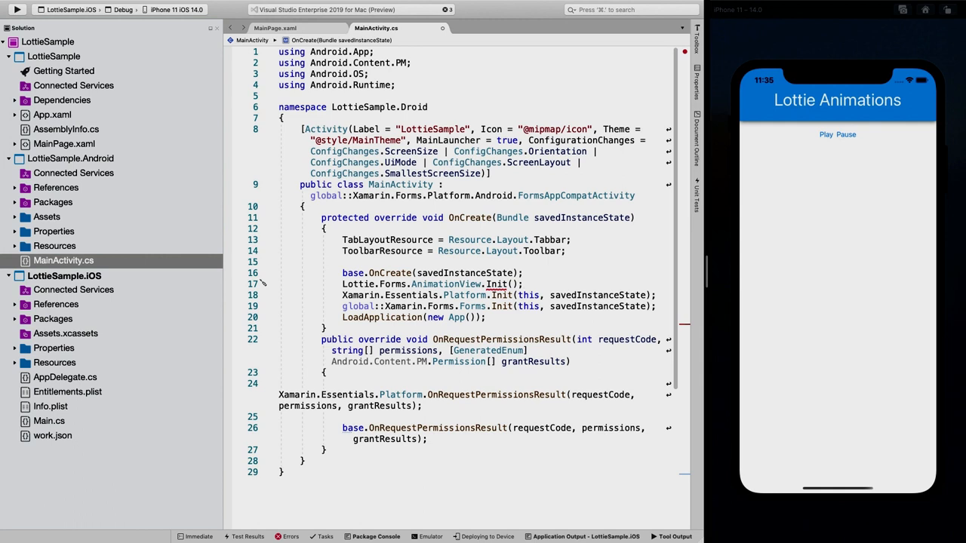
pyautogui.doubleClick(432, 284)
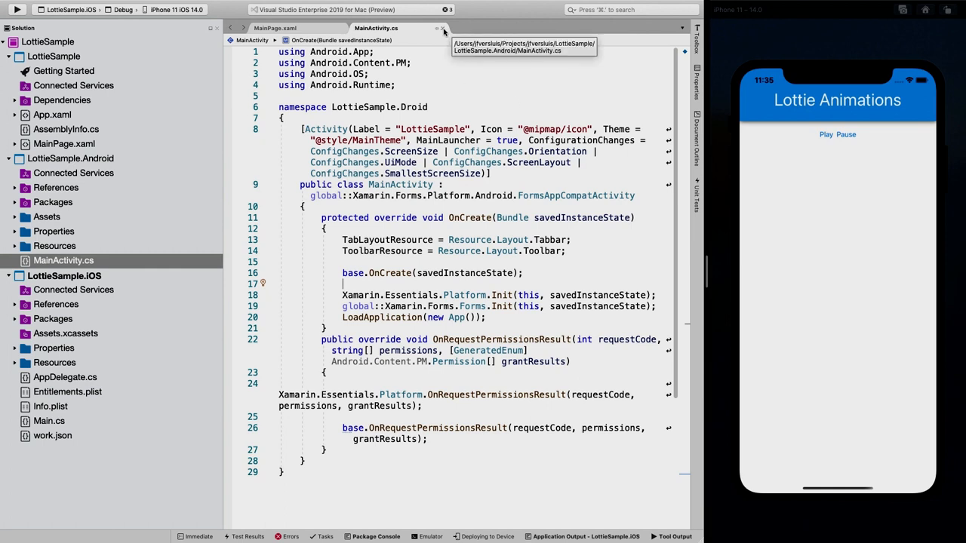
pyautogui.moveTo(407, 158)
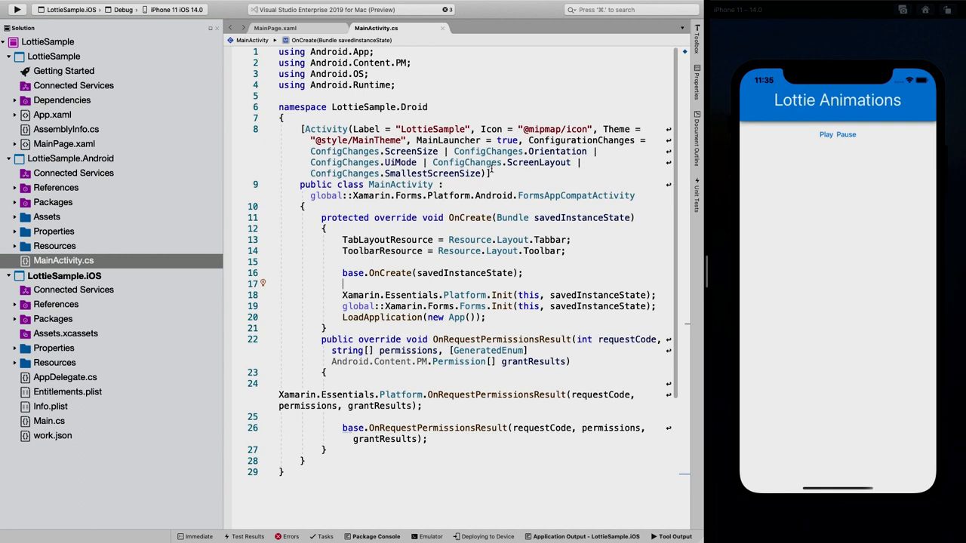
pyautogui.moveTo(127, 170)
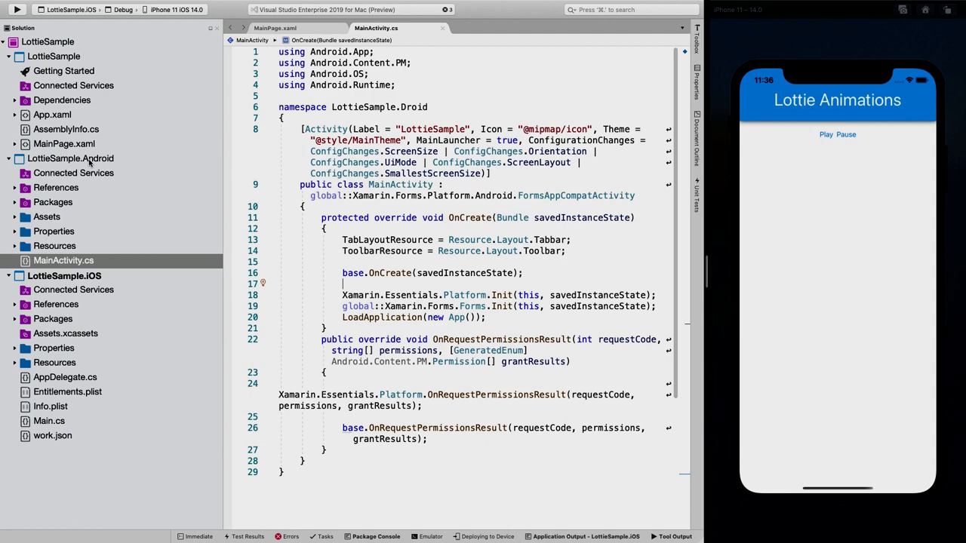
# Add Com.Airbnb.Android.Lottie version 3.4.3 to LottieSample.Android through NuGet.
pyautogui.rightClick(70, 159)
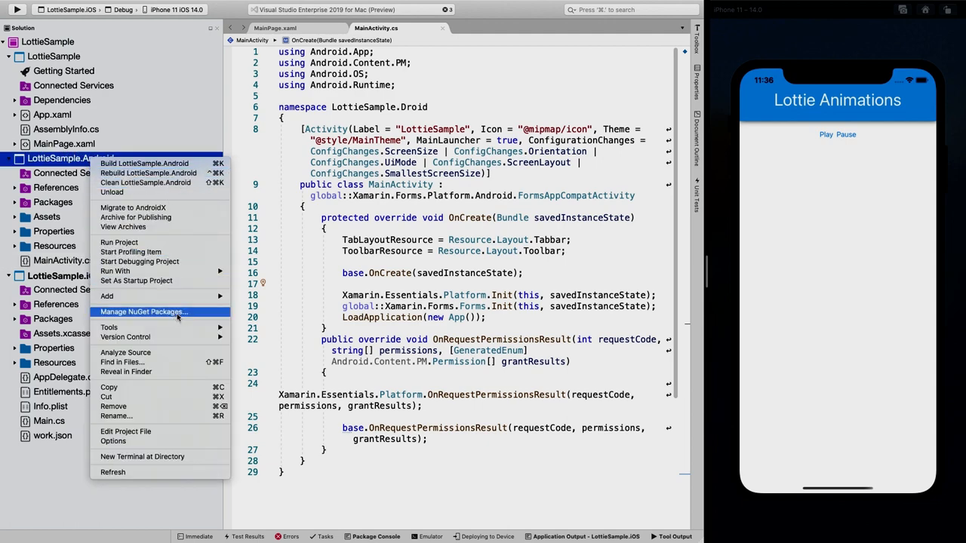
pyautogui.click(143, 312)
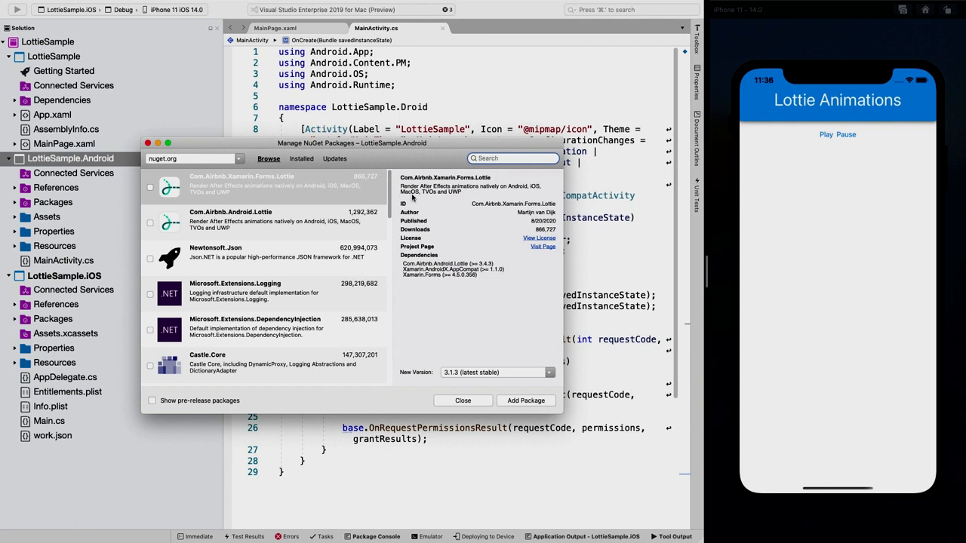
pyautogui.moveTo(215, 219)
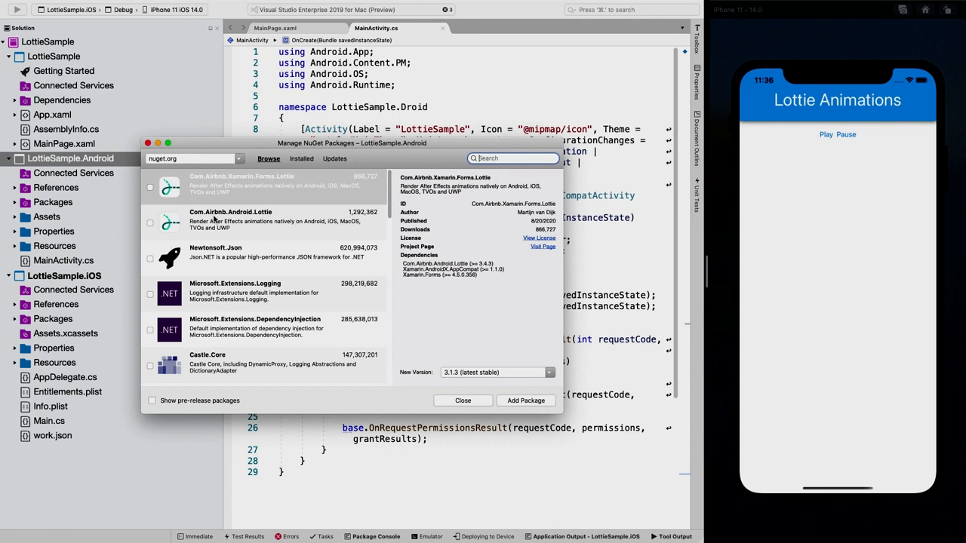
pyautogui.moveTo(266, 228)
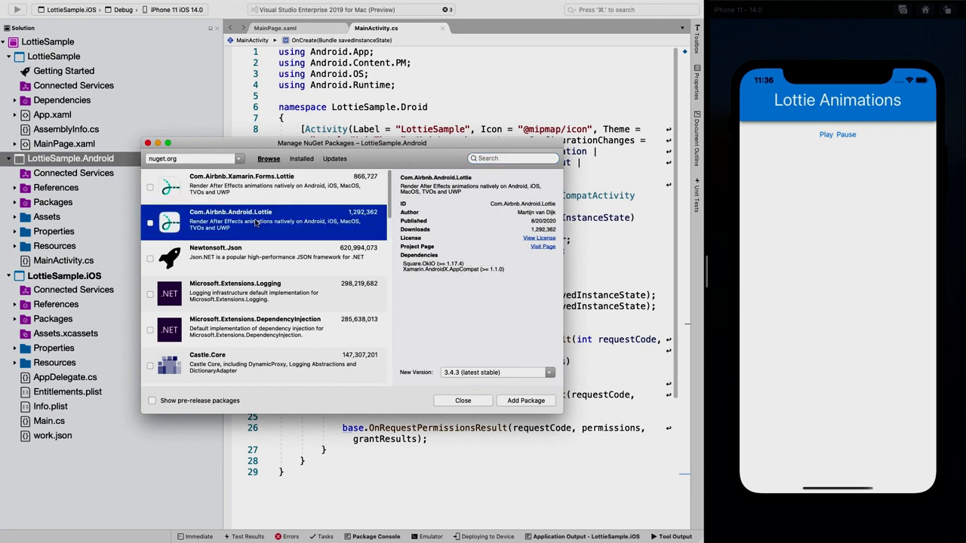
pyautogui.moveTo(254, 223)
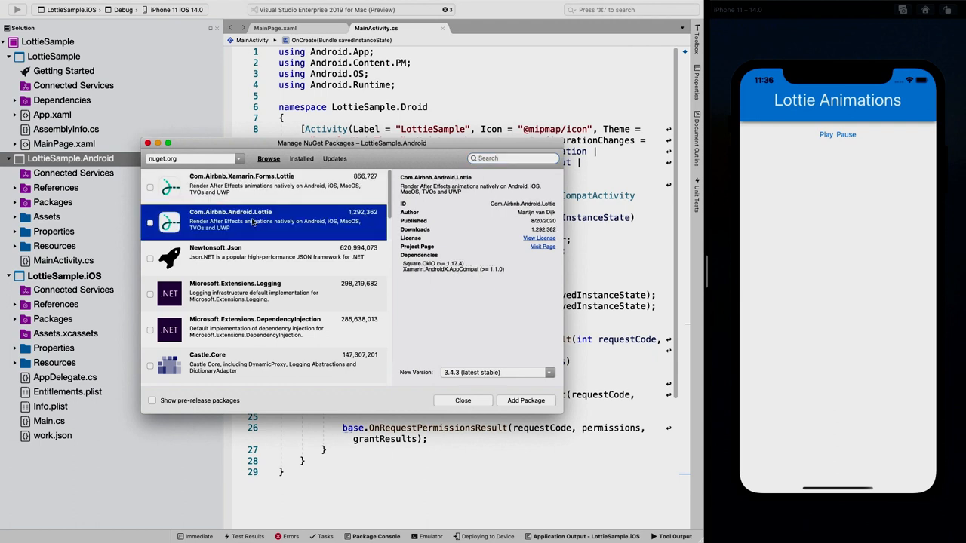
pyautogui.moveTo(271, 230)
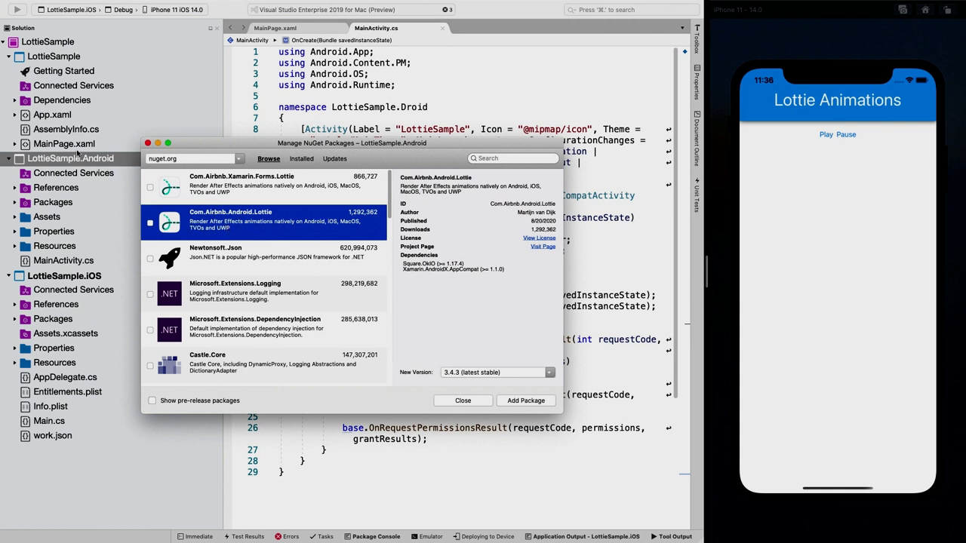
pyautogui.moveTo(463, 231)
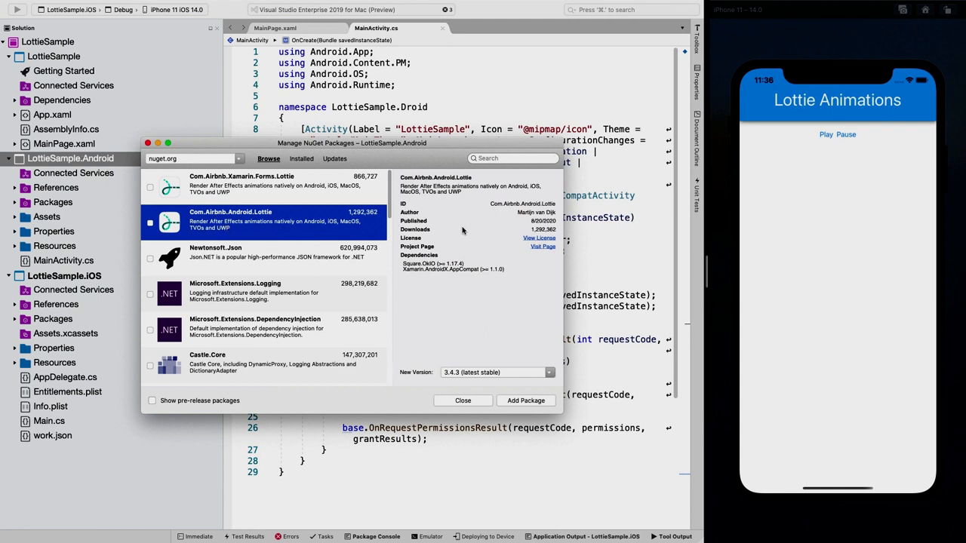
pyautogui.moveTo(456, 235)
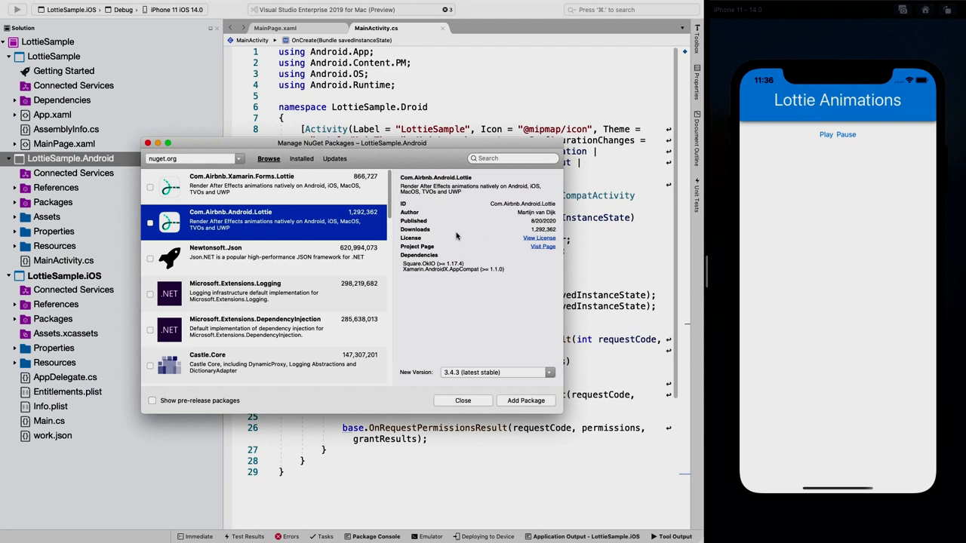
pyautogui.moveTo(456, 236)
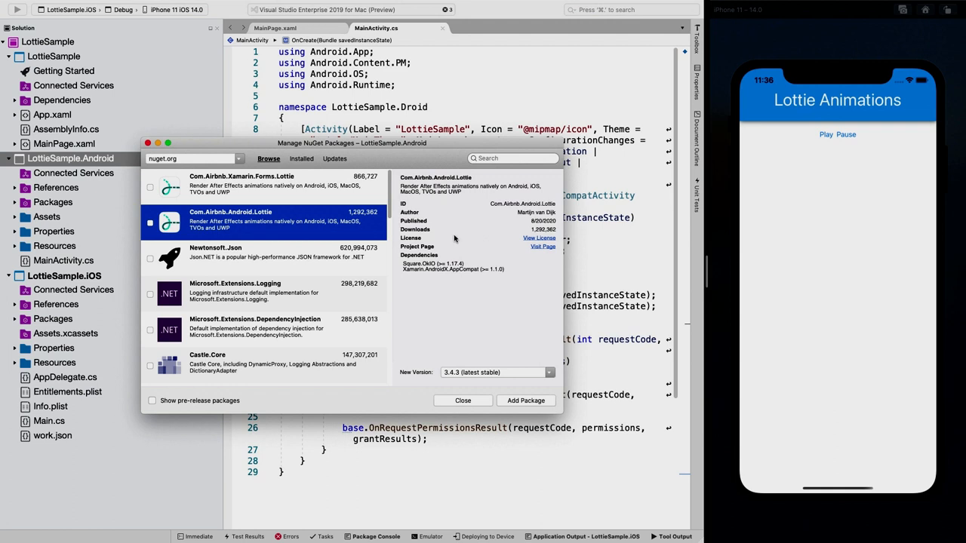
pyautogui.moveTo(491, 381)
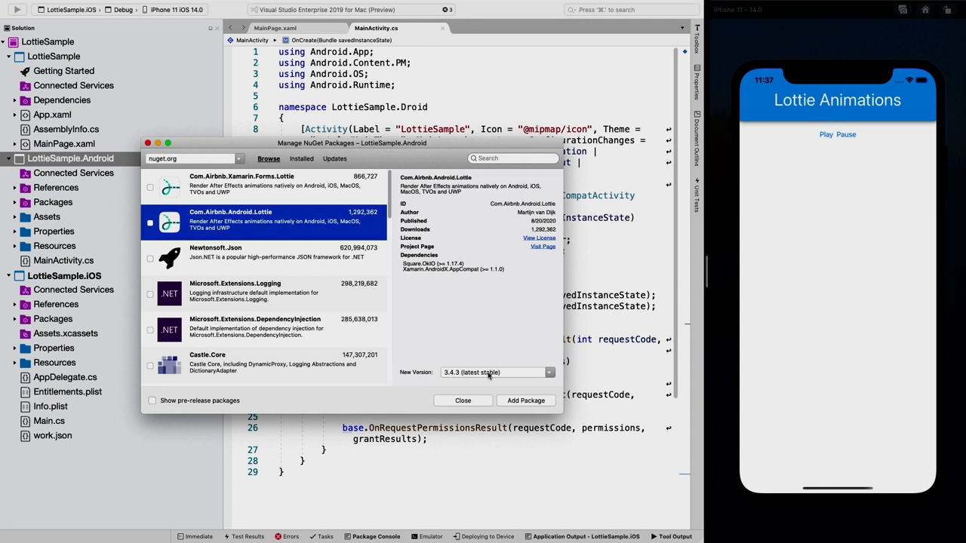
pyautogui.click(549, 372)
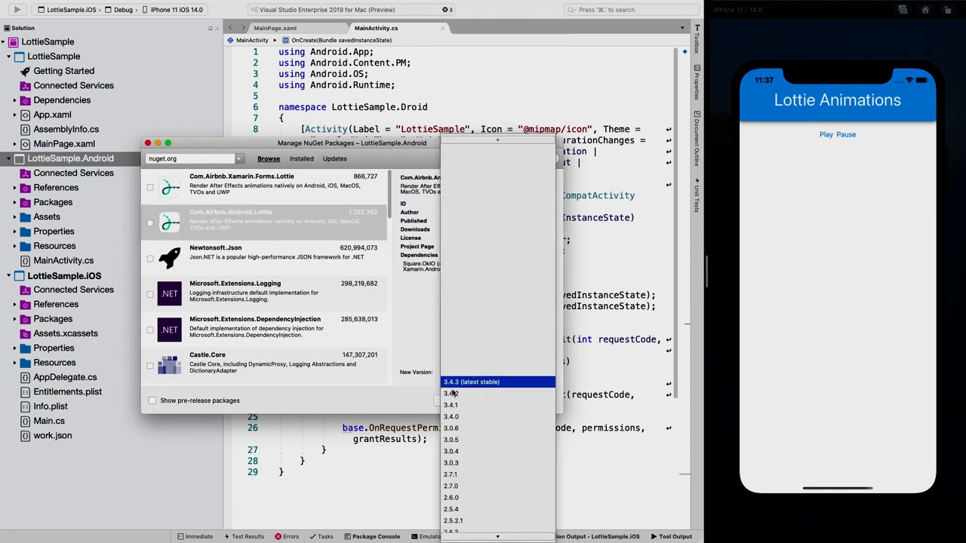
pyautogui.click(470, 381)
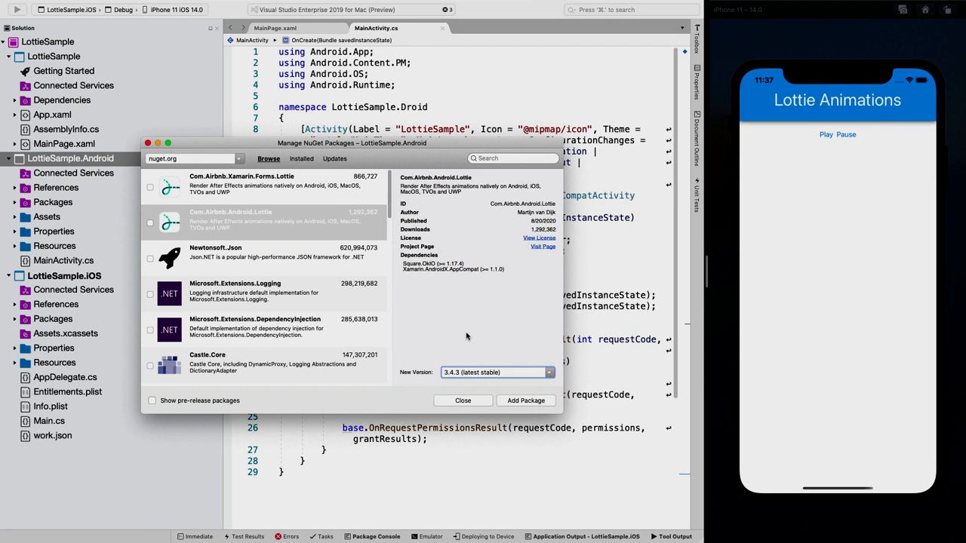
pyautogui.moveTo(503, 338)
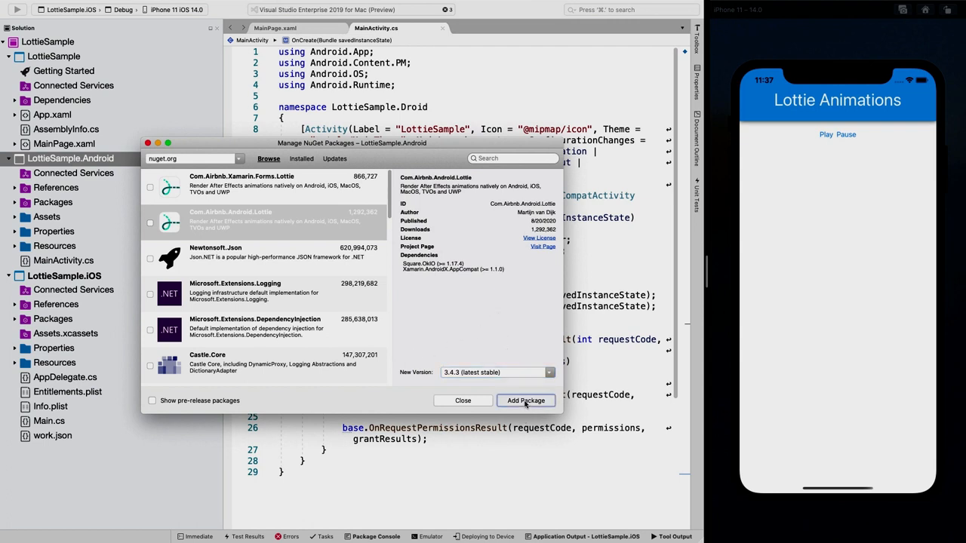
pyautogui.click(525, 401)
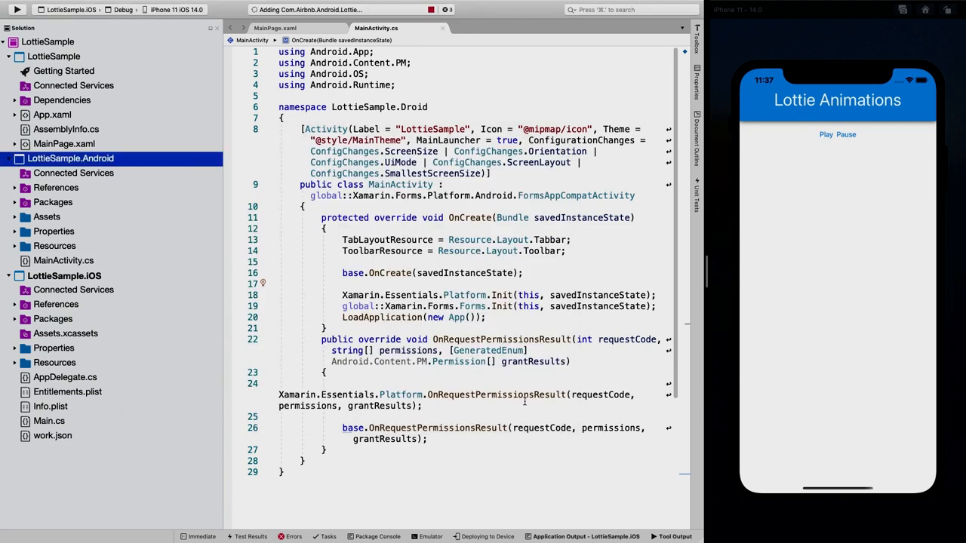
pyautogui.click(470, 28)
pyautogui.write('<')
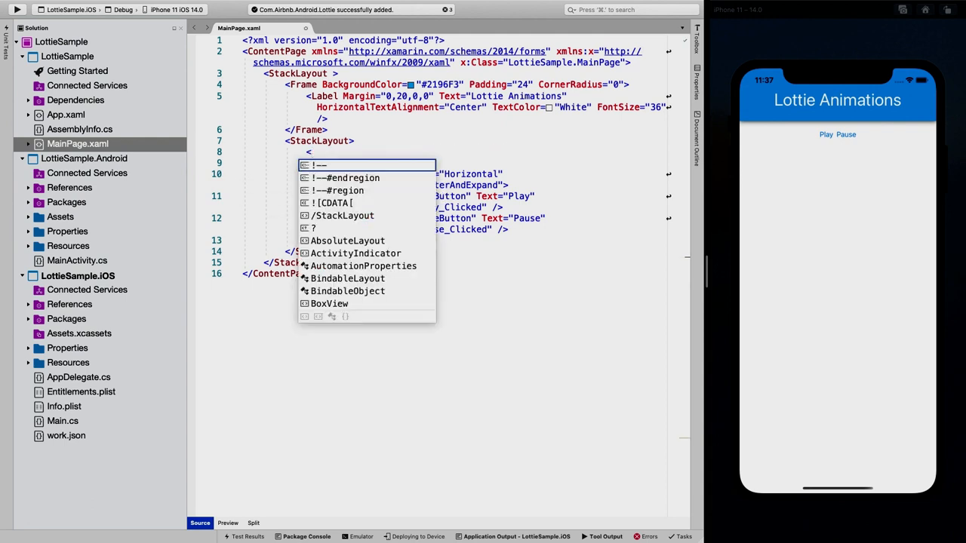
# Replace the TODO comment with <lottie:AnimationView /> and declare the Lottie.Forms xmlns.
pyautogui.write('lottie:')
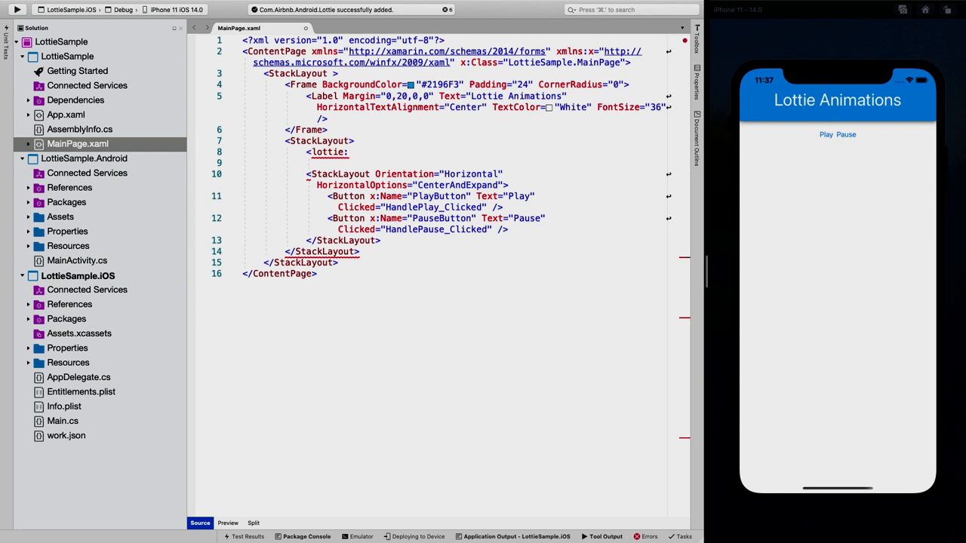
pyautogui.write('AnimationView />')
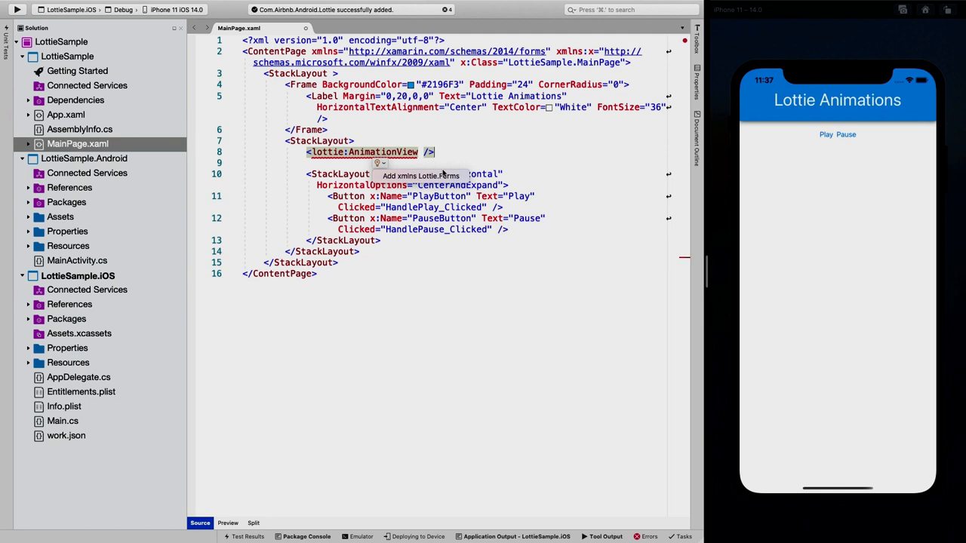
pyautogui.click(420, 176)
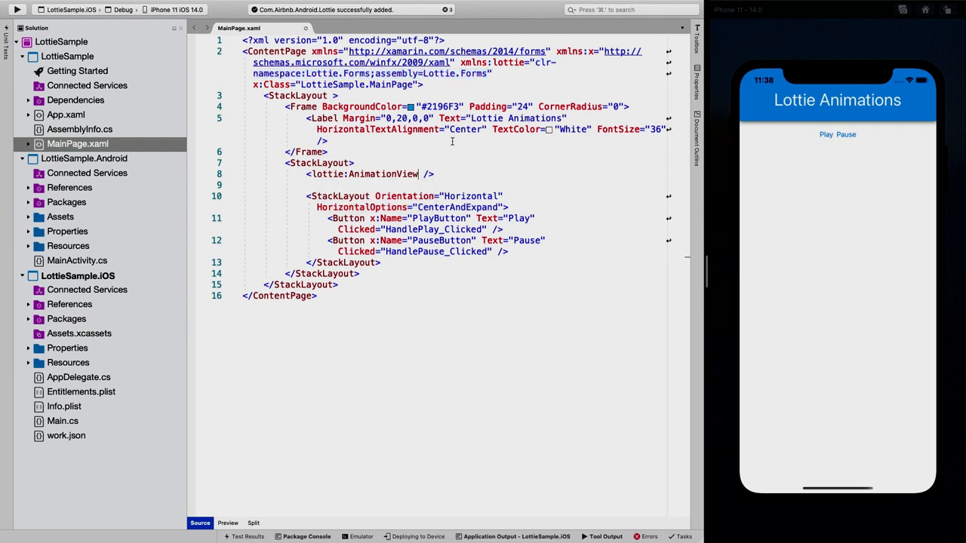
# Give the AnimationView the name x:Name="lottie".
pyautogui.write('x:anem')
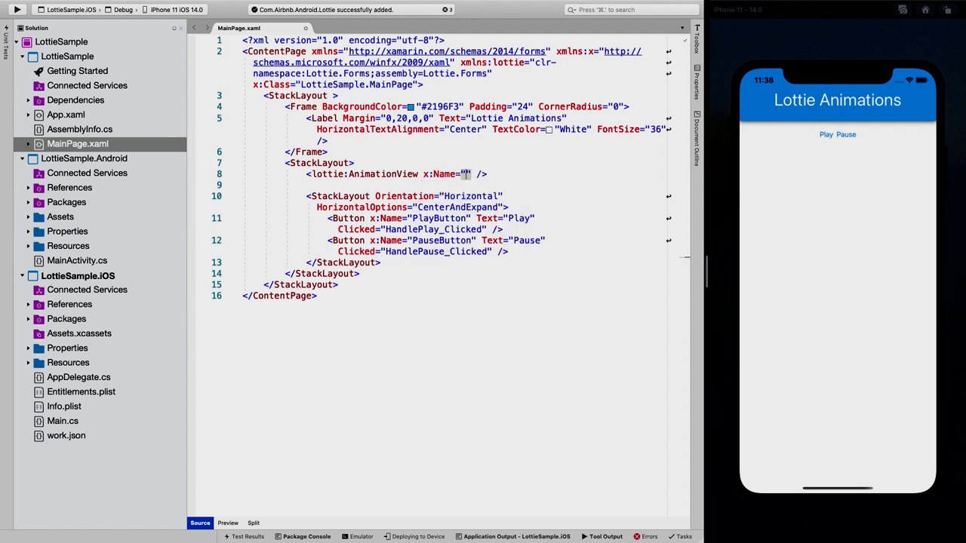
pyautogui.write('lottie')
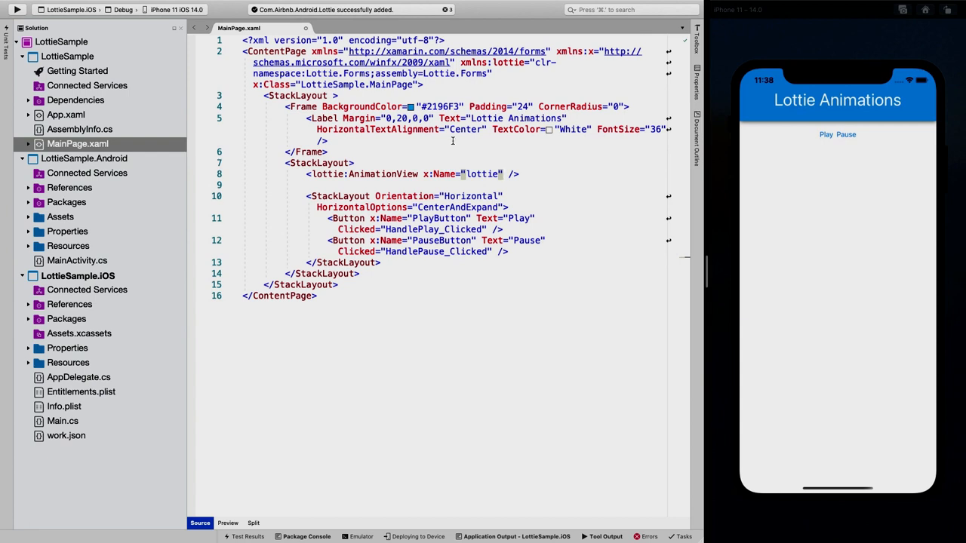
# Expand the Android project's Assets folder and inspect work.json's context menu in both projects.
pyautogui.click(78, 276)
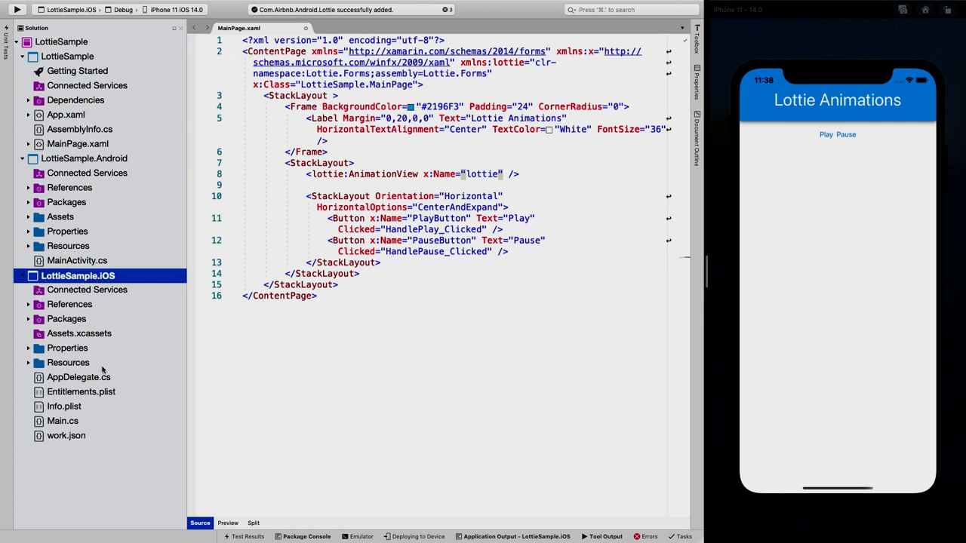
pyautogui.click(66, 436)
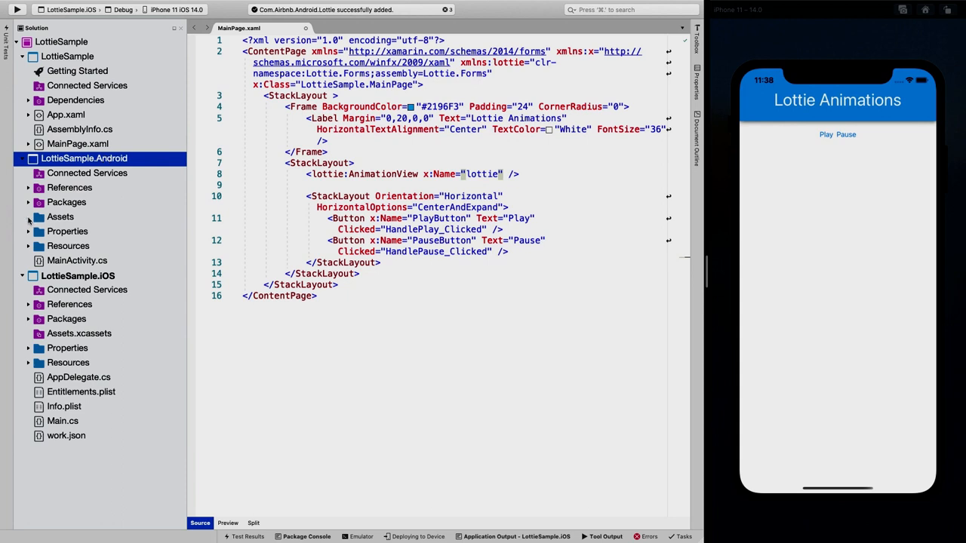
pyautogui.click(60, 216)
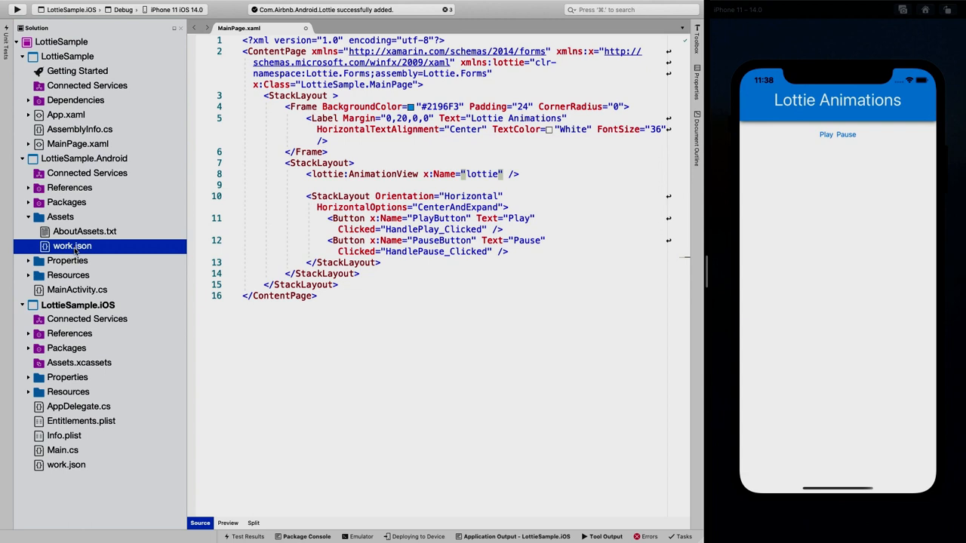
pyautogui.moveTo(93, 254)
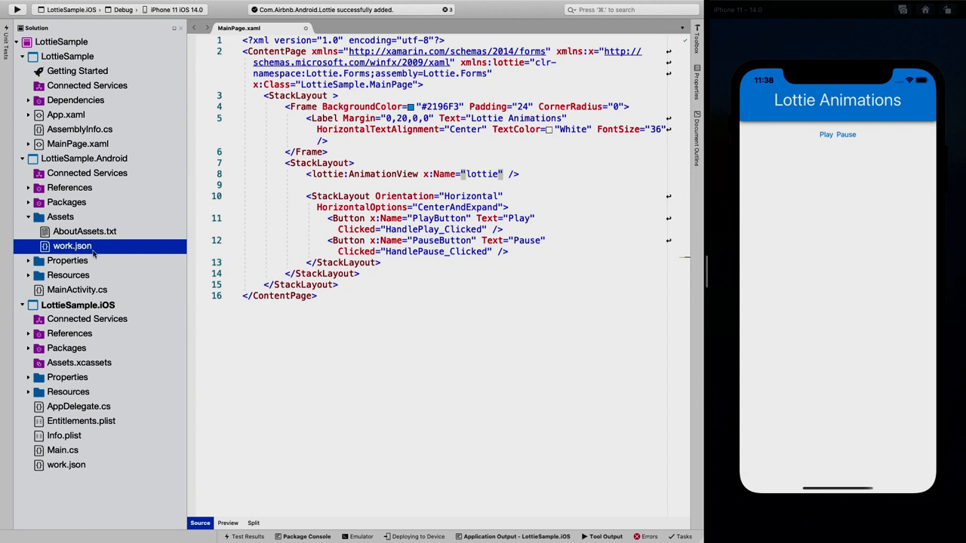
pyautogui.rightClick(73, 246)
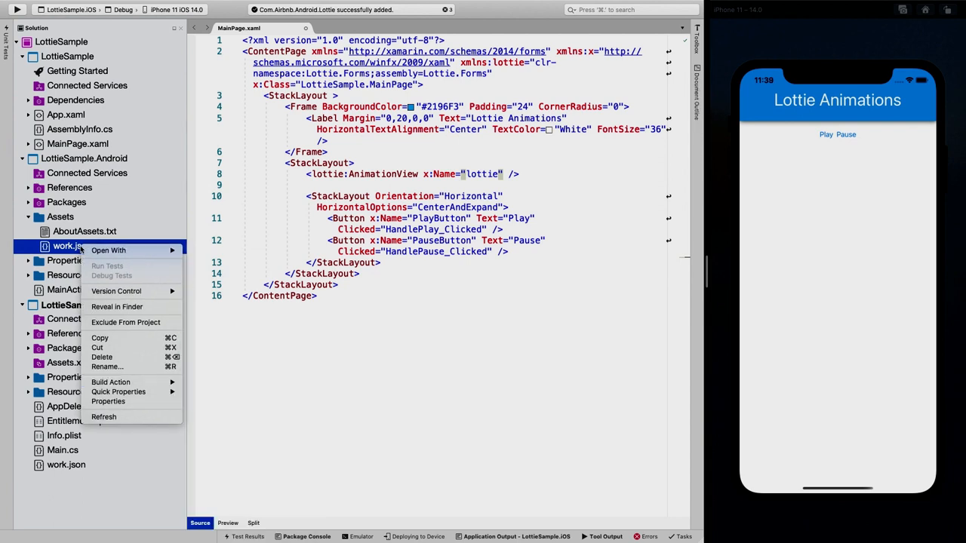
pyautogui.moveTo(109, 400)
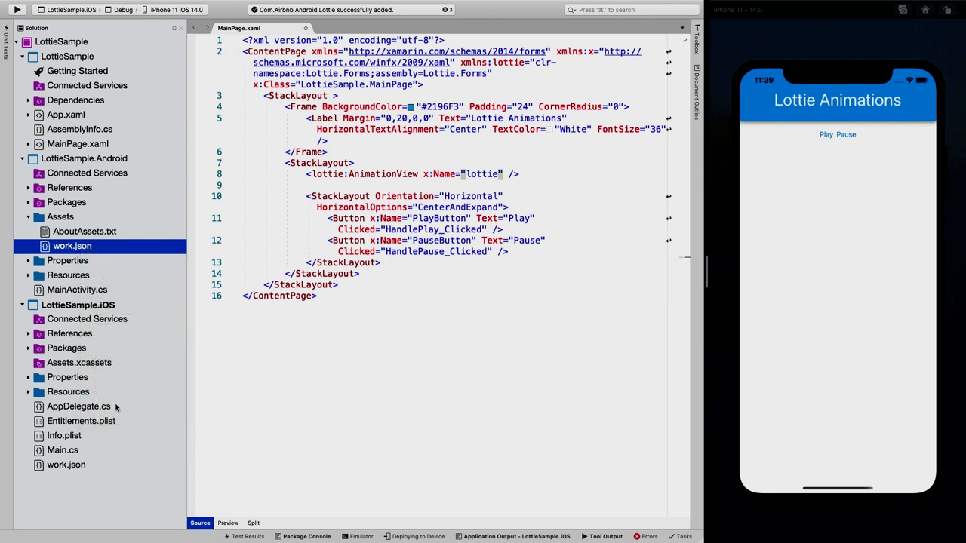
pyautogui.rightClick(66, 464)
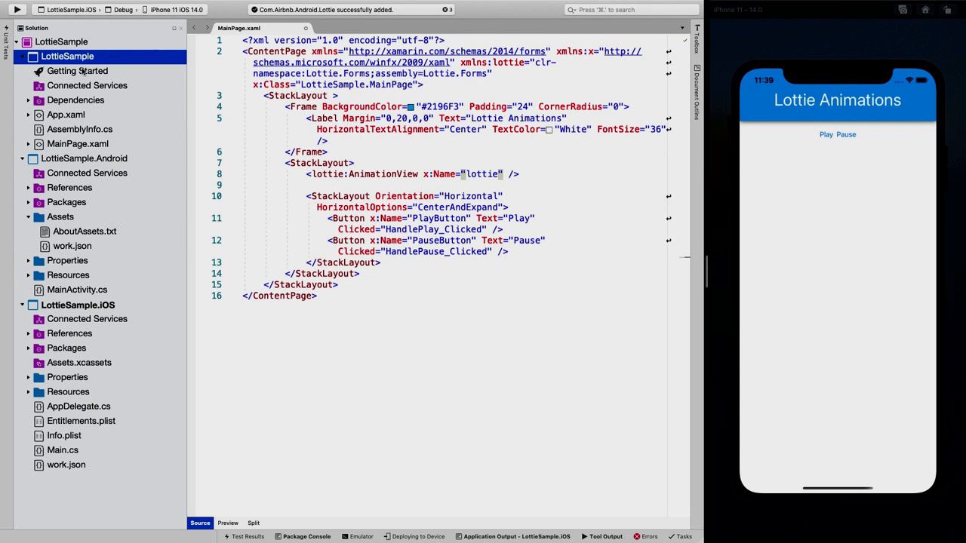
pyautogui.moveTo(117, 253)
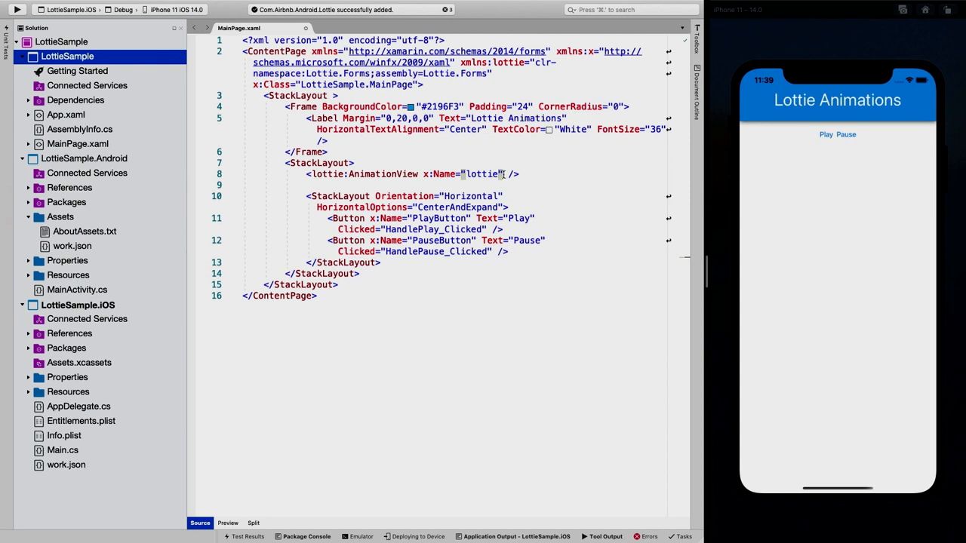
# Give the AnimationView Animation="work.json" and AutoPlay="True" so it plays on load.
pyautogui.write('Animation="')
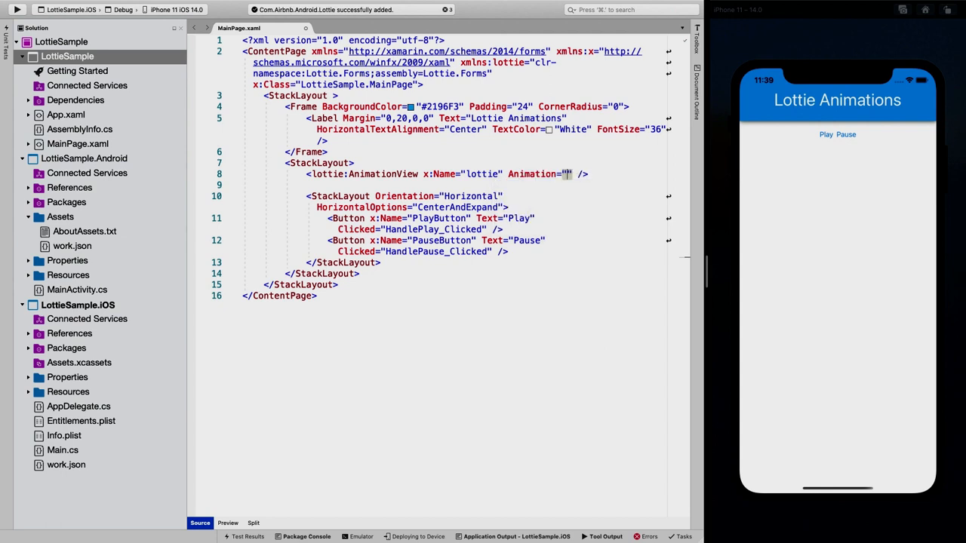
pyautogui.write('work.json')
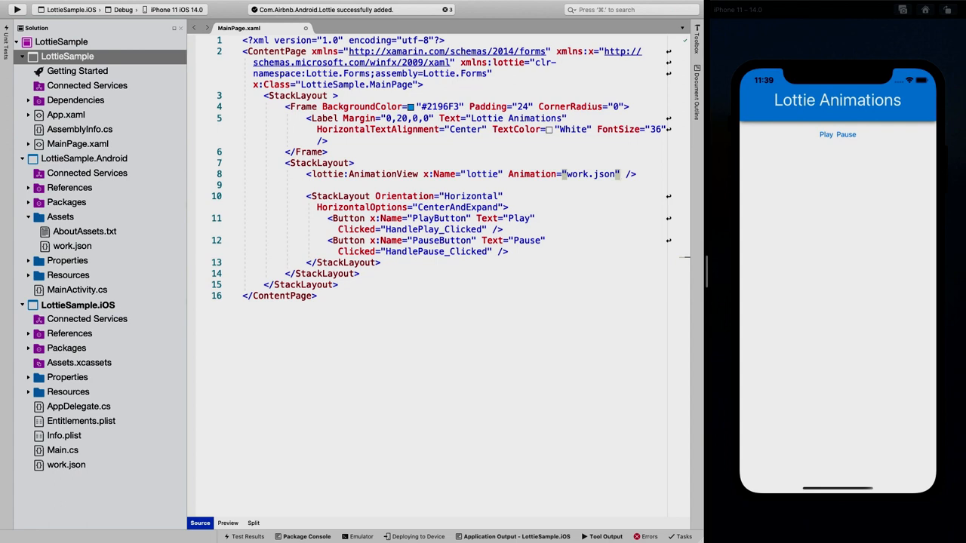
pyautogui.write('AutoPlay="')
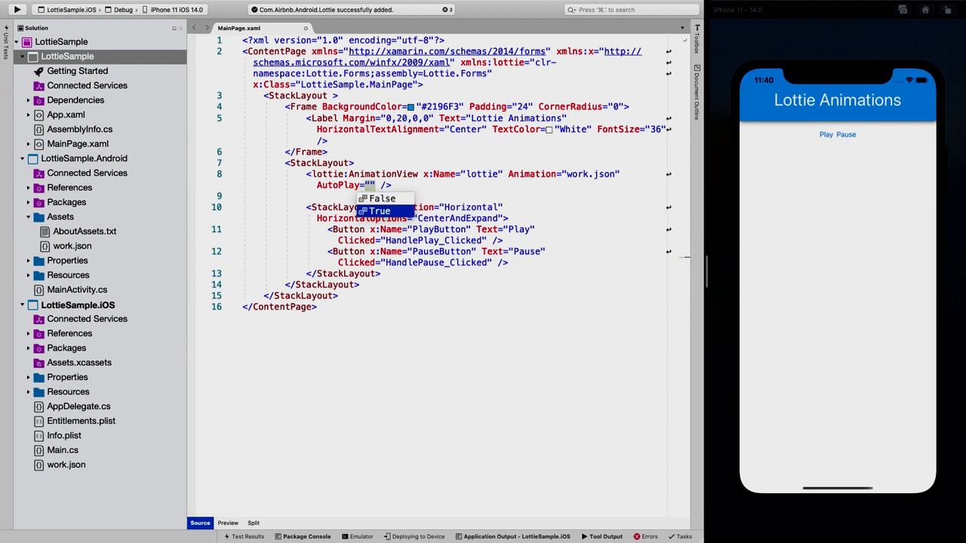
pyautogui.click(379, 211)
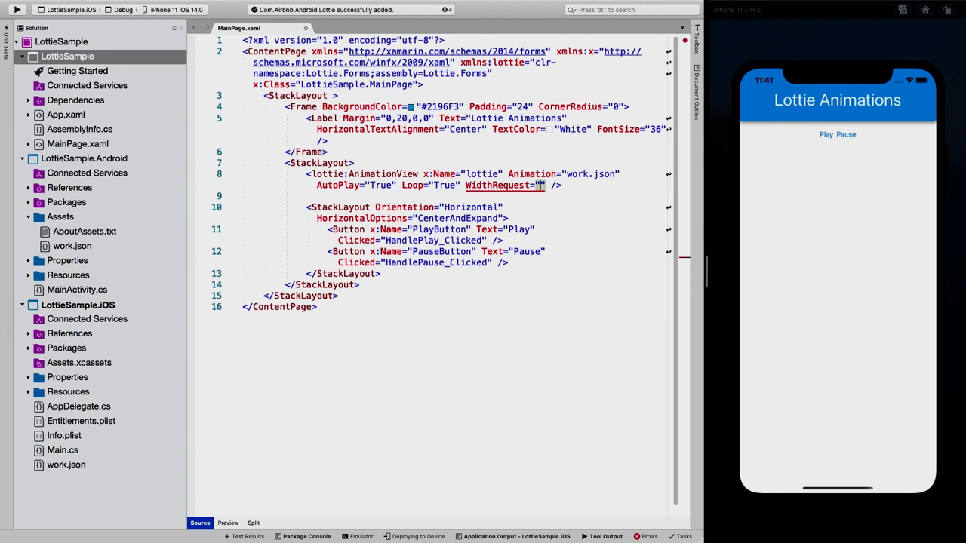
# Set WidthRequest and HeightRequest to 300 and VerticalOptions and HorizontalOptions to FillAndExpand.
pyautogui.write('300')
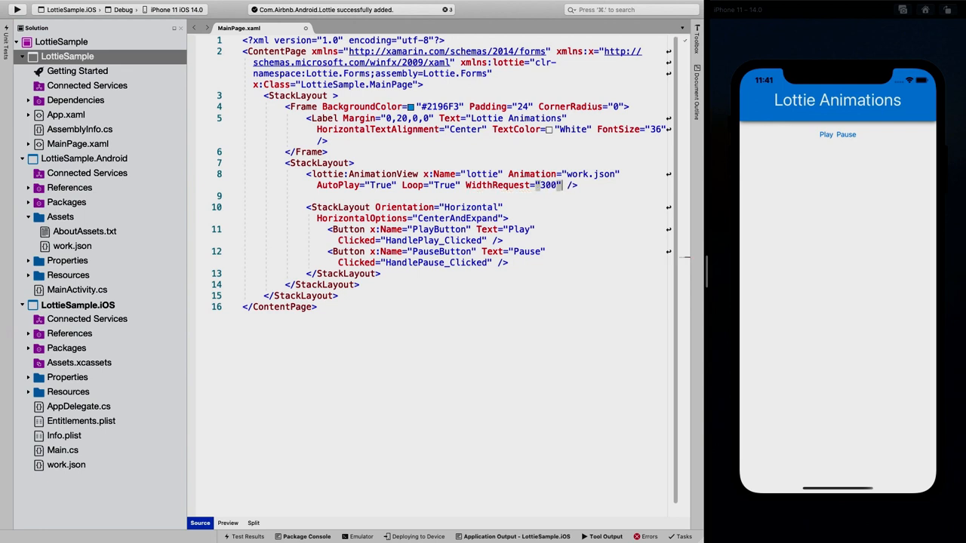
pyautogui.write('HeightRequest="3')
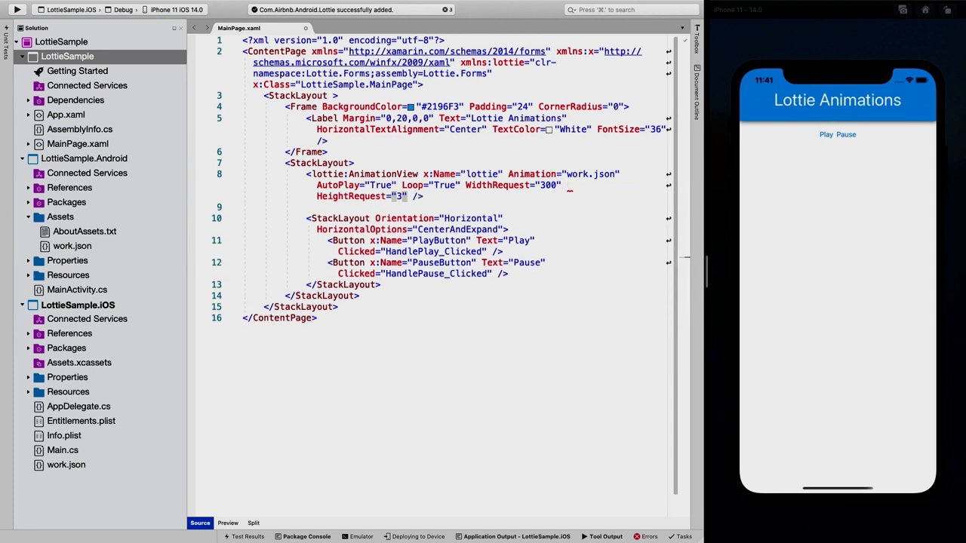
pyautogui.write('00')
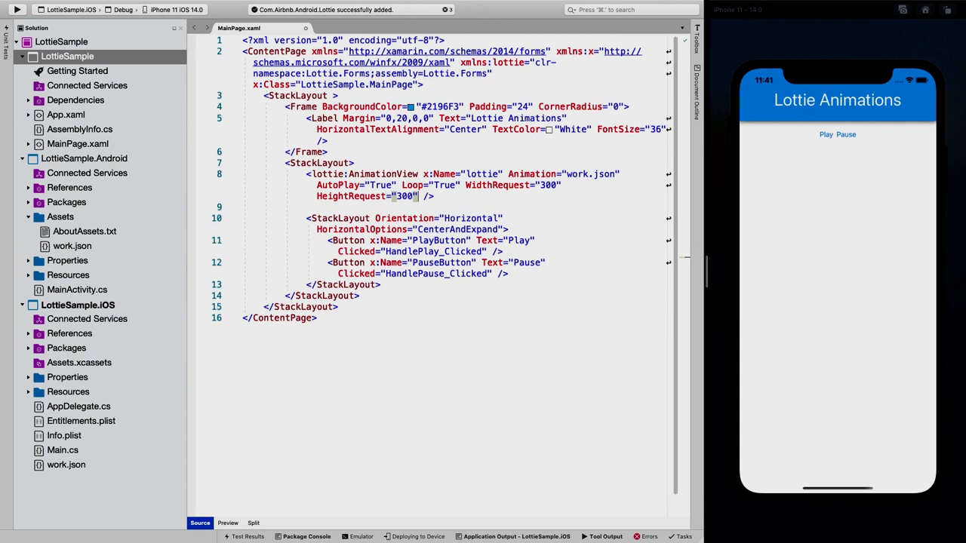
pyautogui.write('Vers')
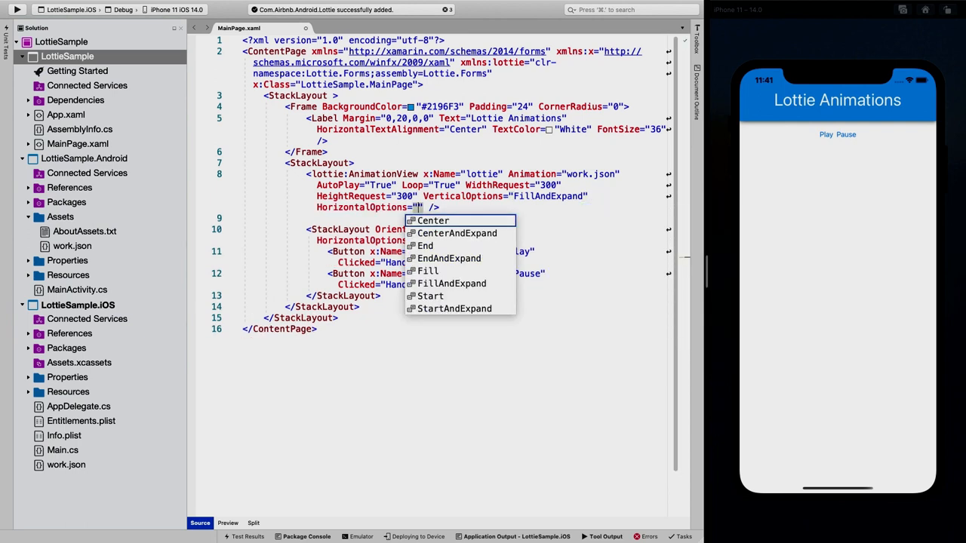
pyautogui.click(450, 283)
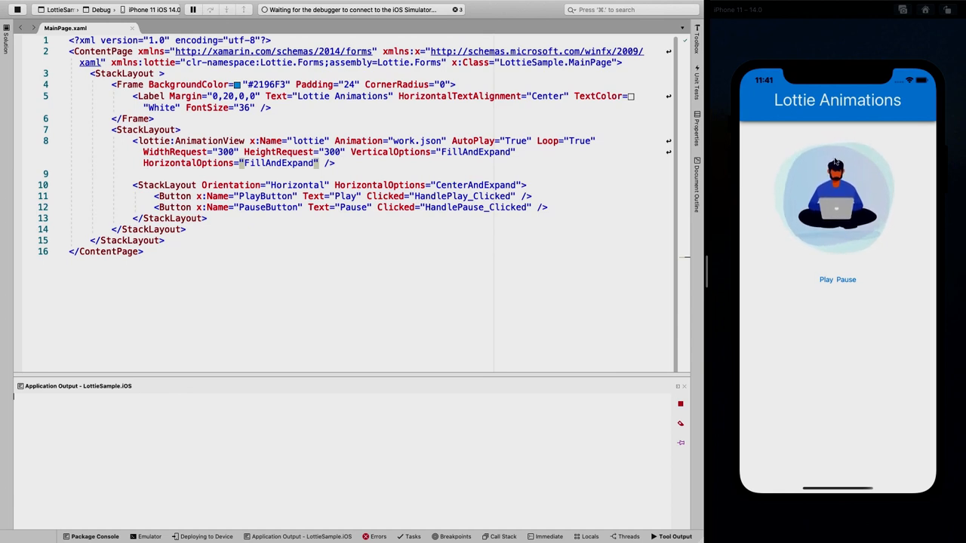
pyautogui.moveTo(826, 248)
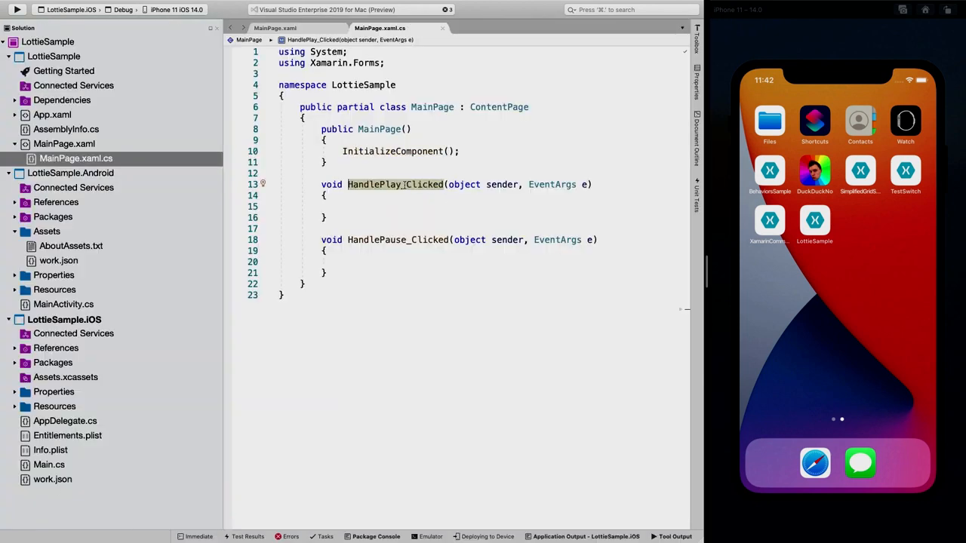
# Call lottie.Play(); inside the HandlePlay_Clicked handler.
pyautogui.click(403, 206)
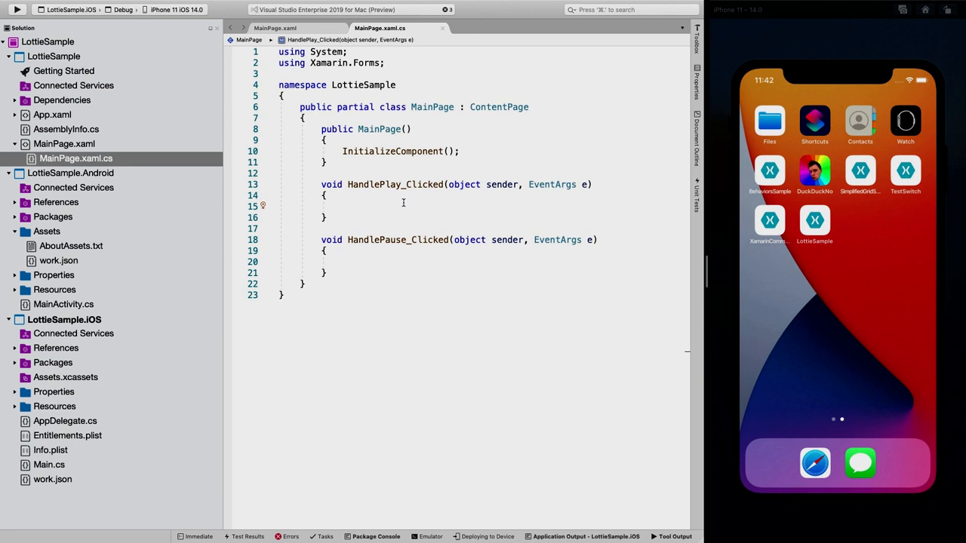
pyautogui.write('lottie.')
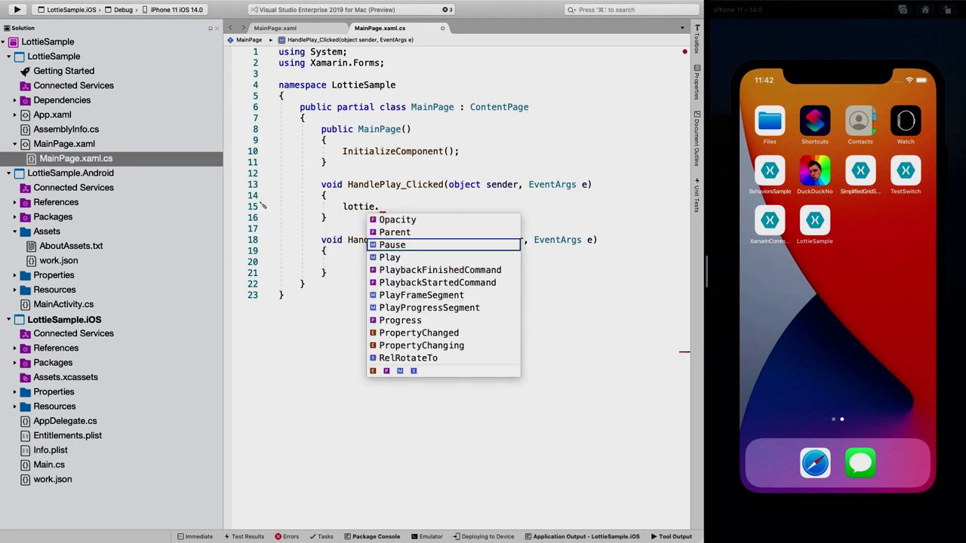
pyautogui.write('Play();')
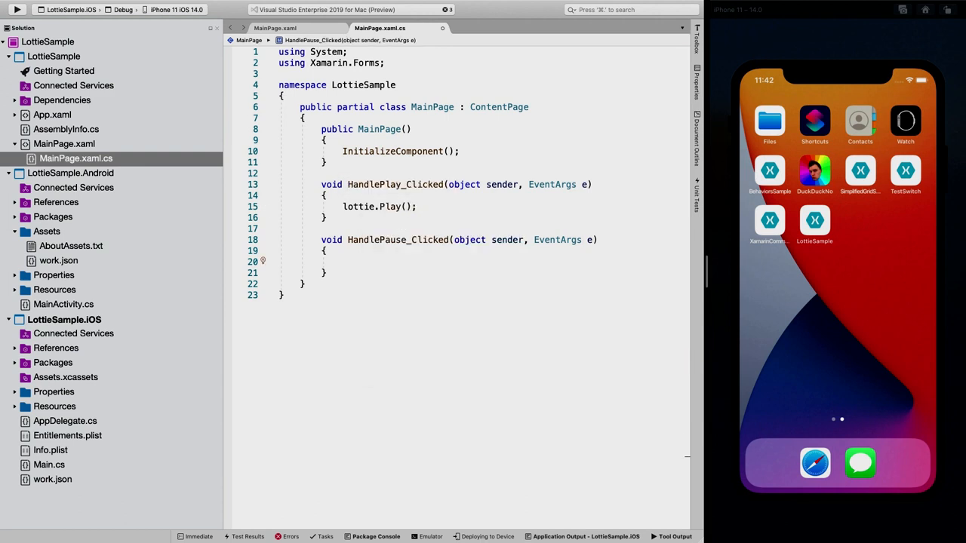
# Call lottie.Pause(); in HandlePause_Clicked and start another lottie statement.
pyautogui.write('lottie.P')
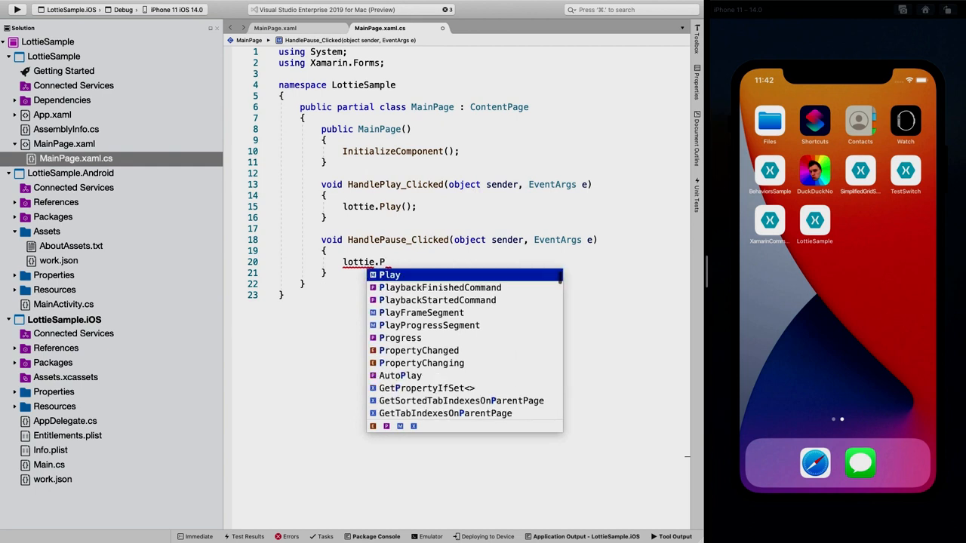
pyautogui.write('ause();')
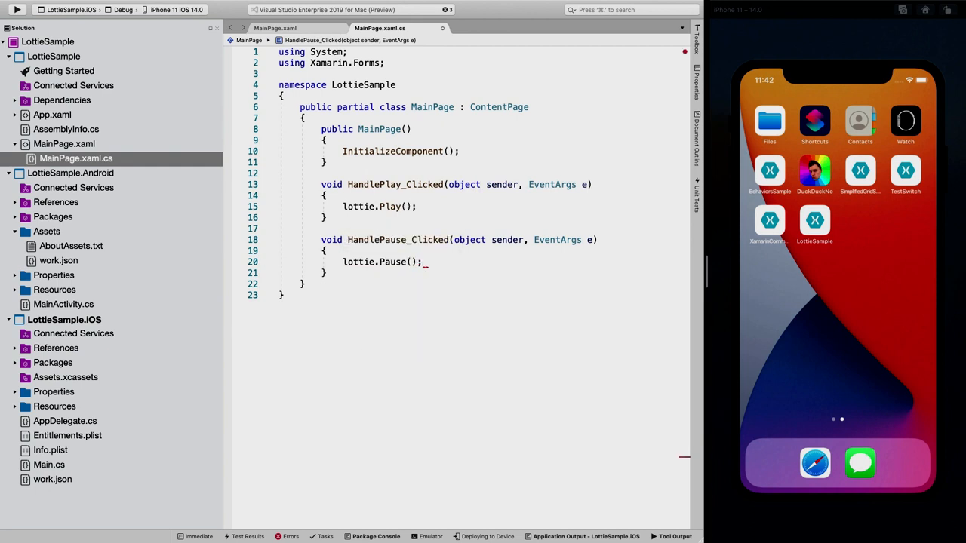
pyautogui.write('lottie.')
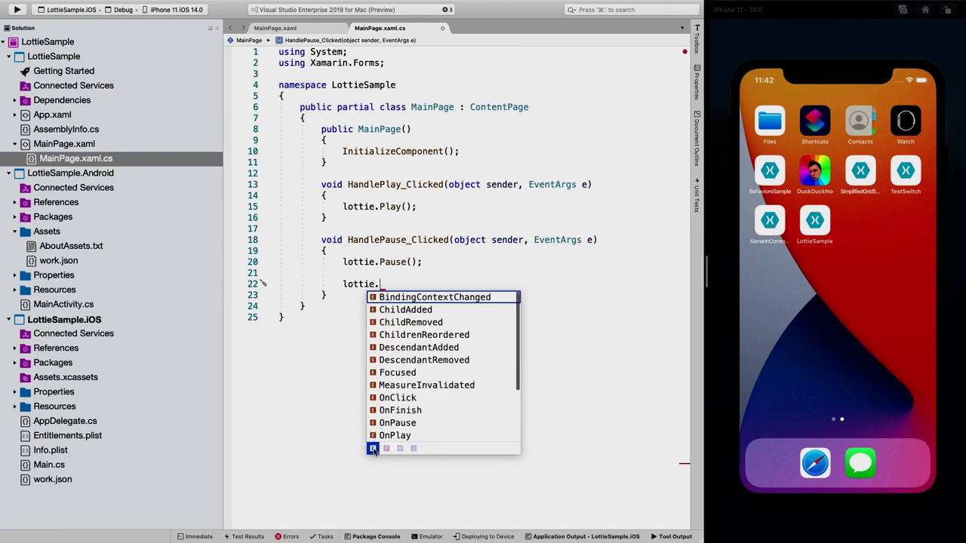
pyautogui.scroll(-3)
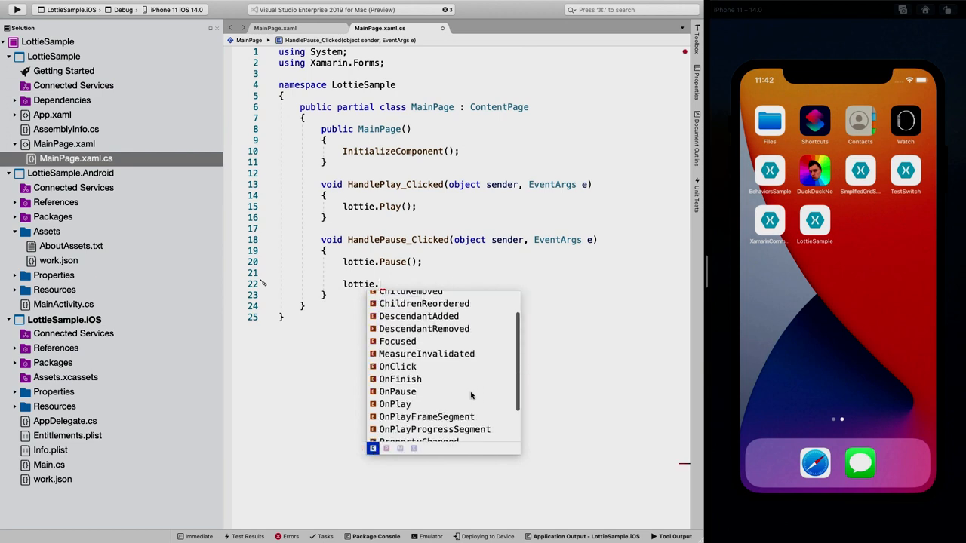
pyautogui.moveTo(397, 384)
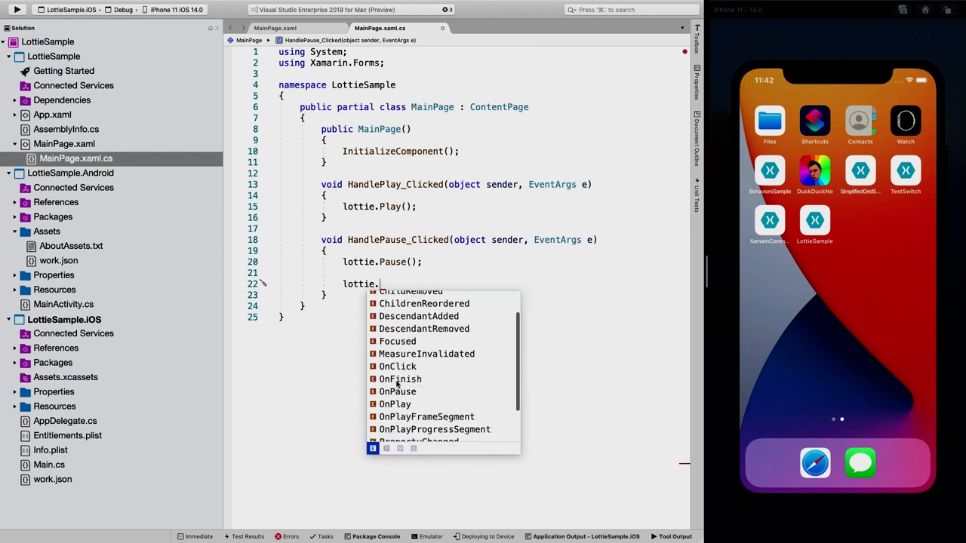
pyautogui.moveTo(419, 404)
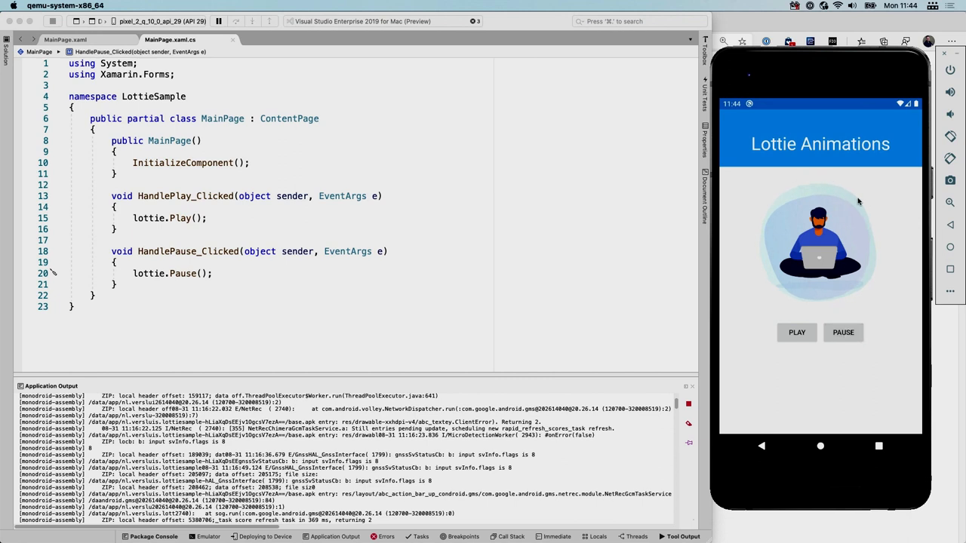
pyautogui.moveTo(810, 308)
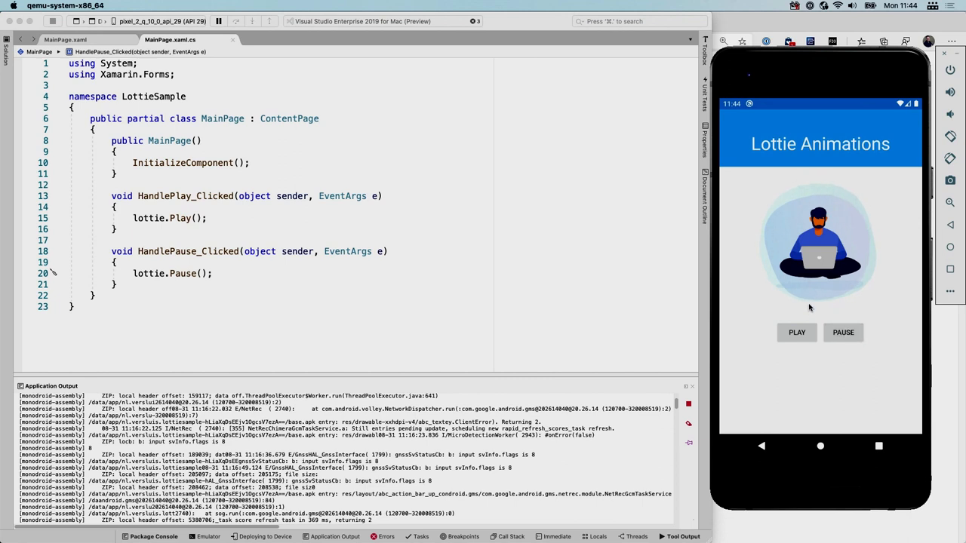